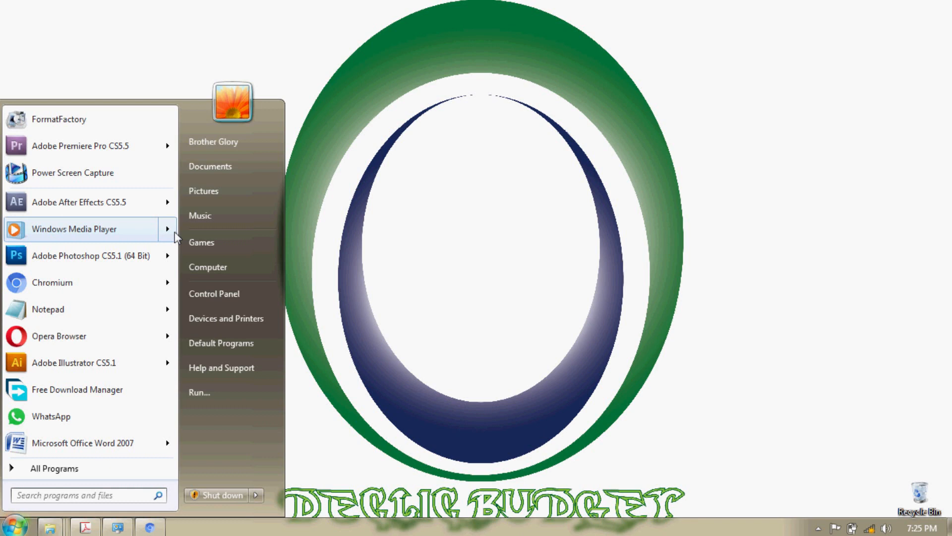
# Launch Adobe Encore CS5.1 from the Adobe Master Collection CS5.5 programs folder
pyautogui.click(54, 468)
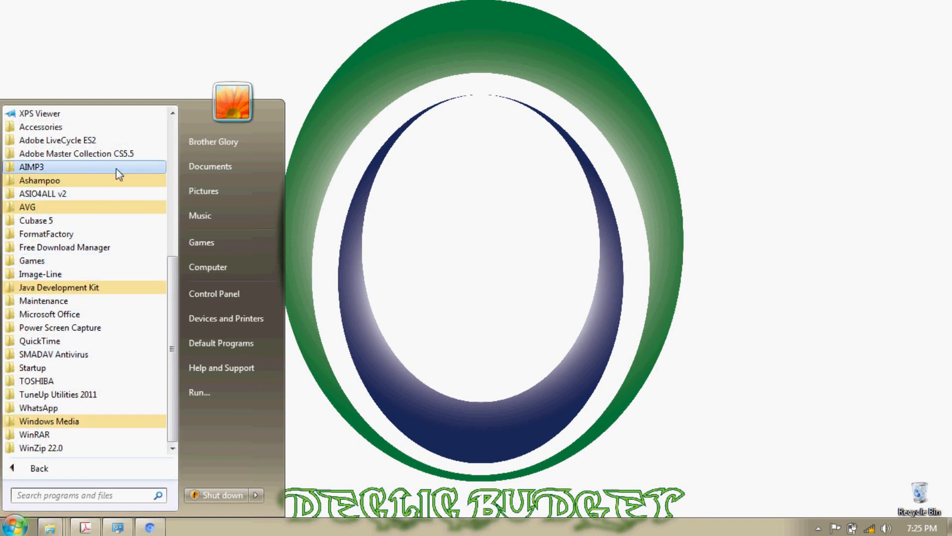
pyautogui.click(75, 153)
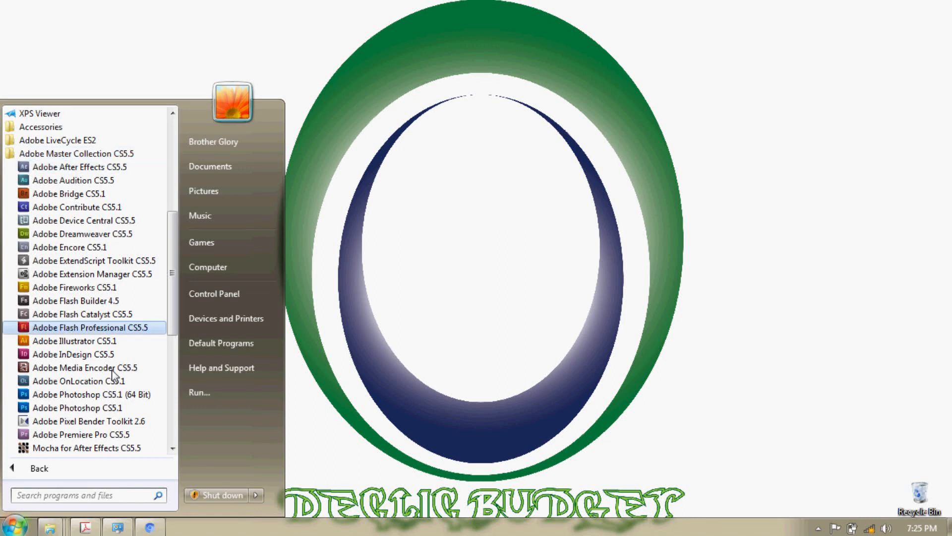
pyautogui.moveTo(86, 286)
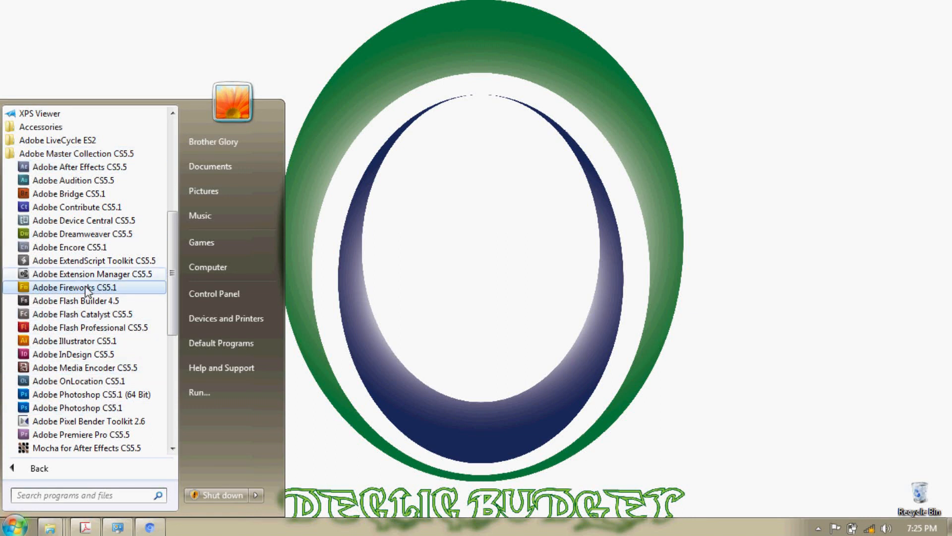
pyautogui.click(91, 256)
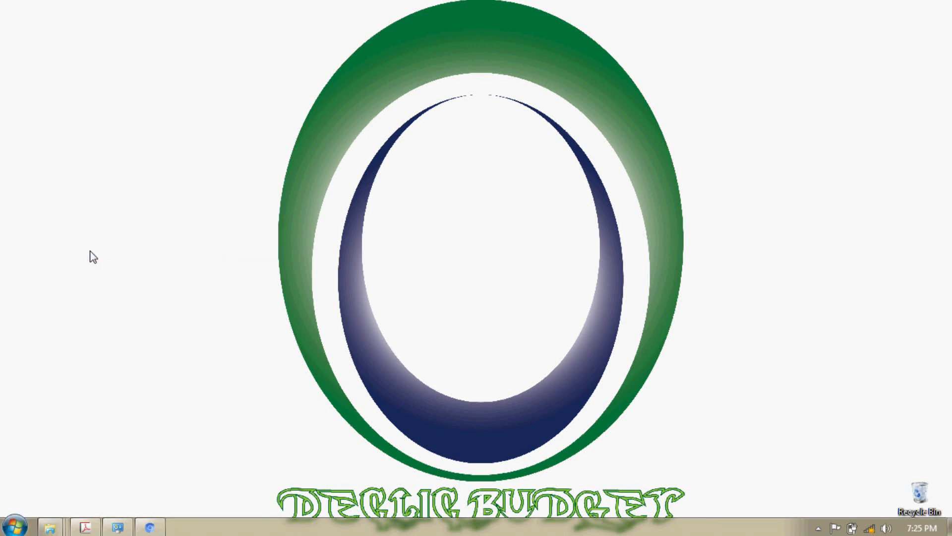
# Empty the Recycle Bin, permanently deleting its 8 items
pyautogui.rightClick(903, 495)
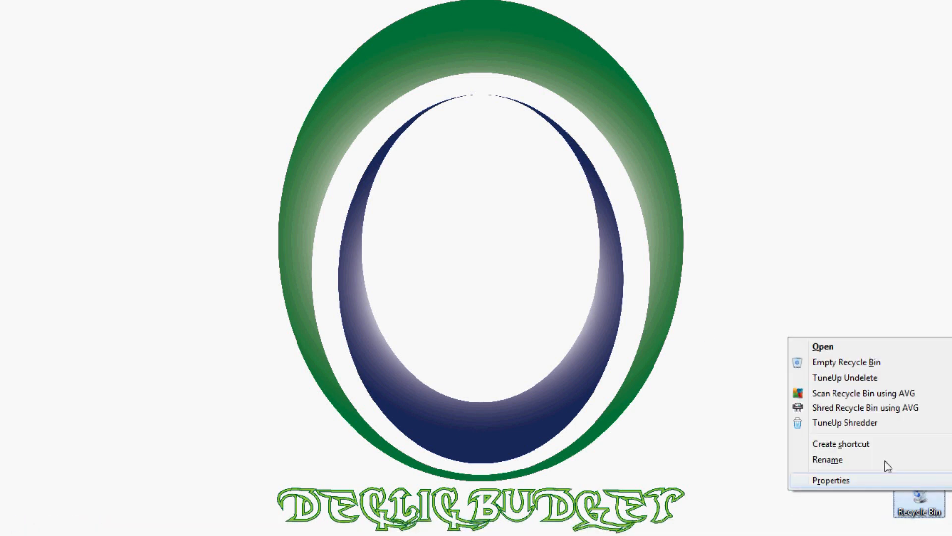
pyautogui.click(846, 362)
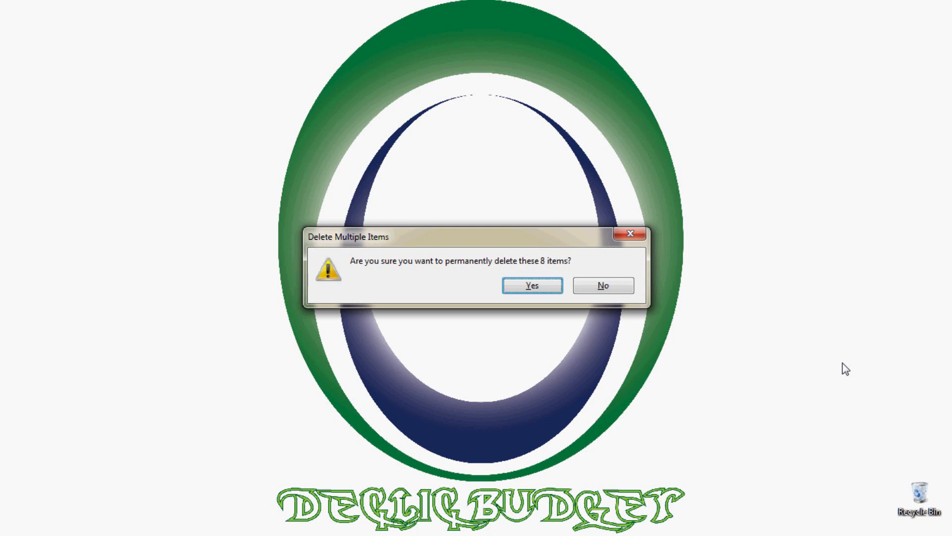
pyautogui.click(531, 284)
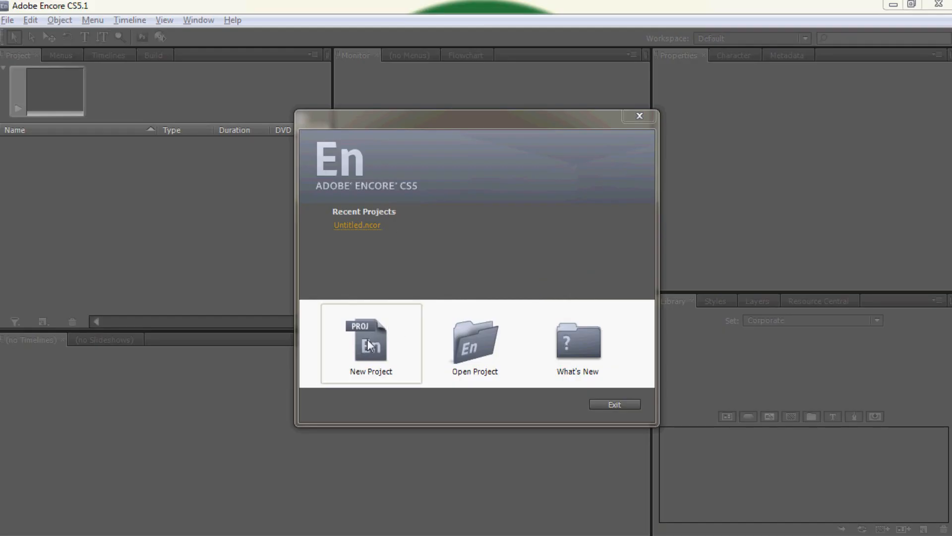
# Create a new DVD project named Untitled, overwriting the existing Untitled project
pyautogui.click(370, 343)
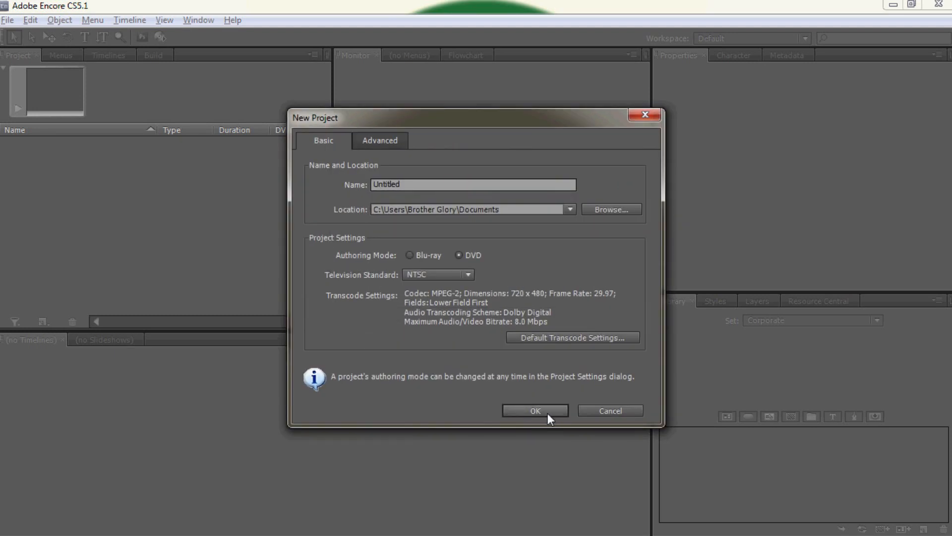
pyautogui.click(533, 411)
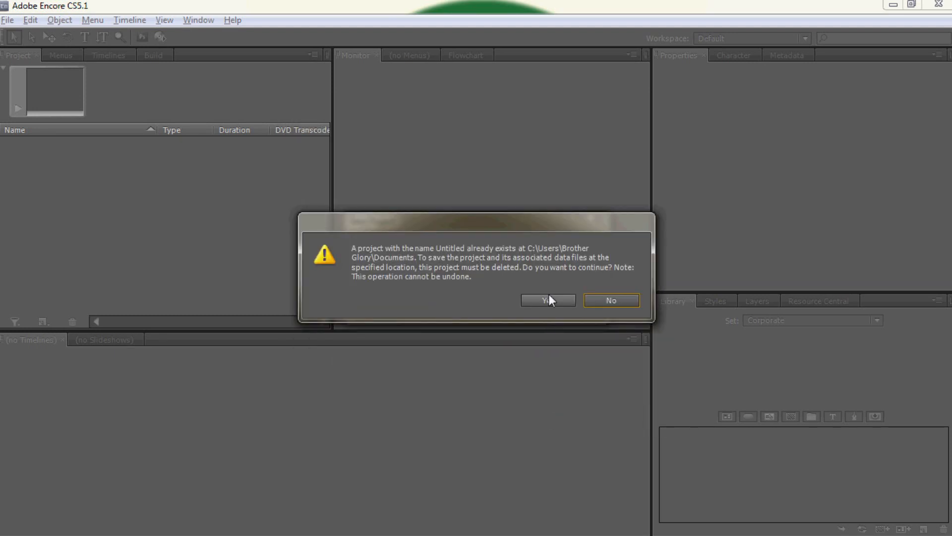
pyautogui.click(546, 300)
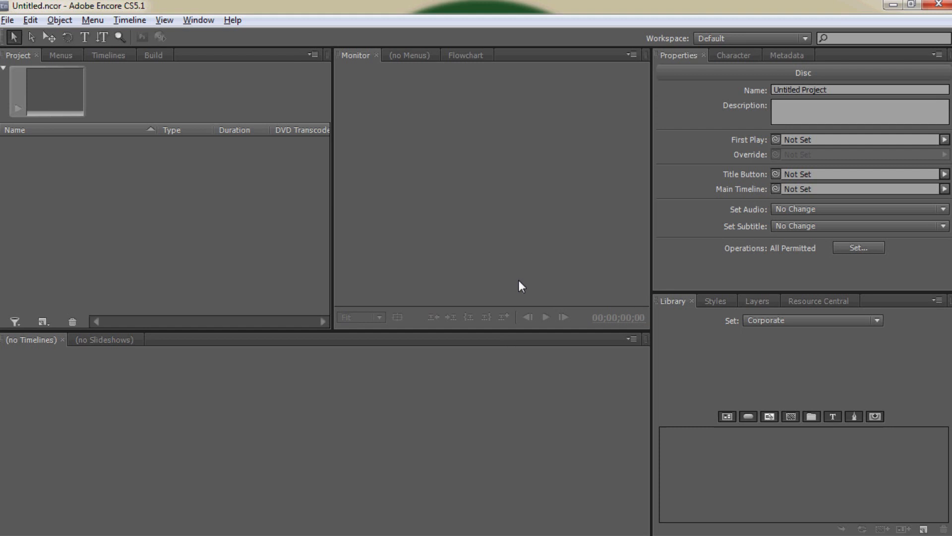
pyautogui.moveTo(576, 277)
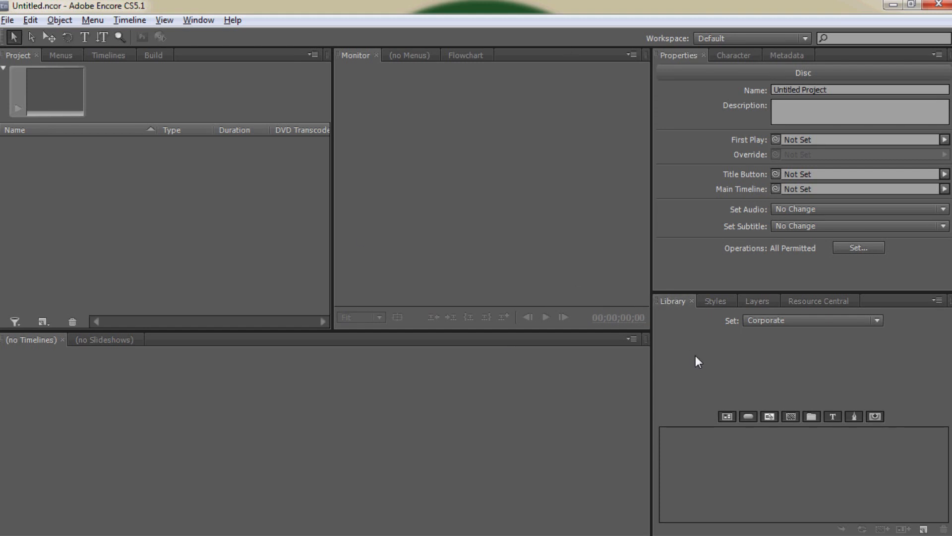
pyautogui.moveTo(760, 472)
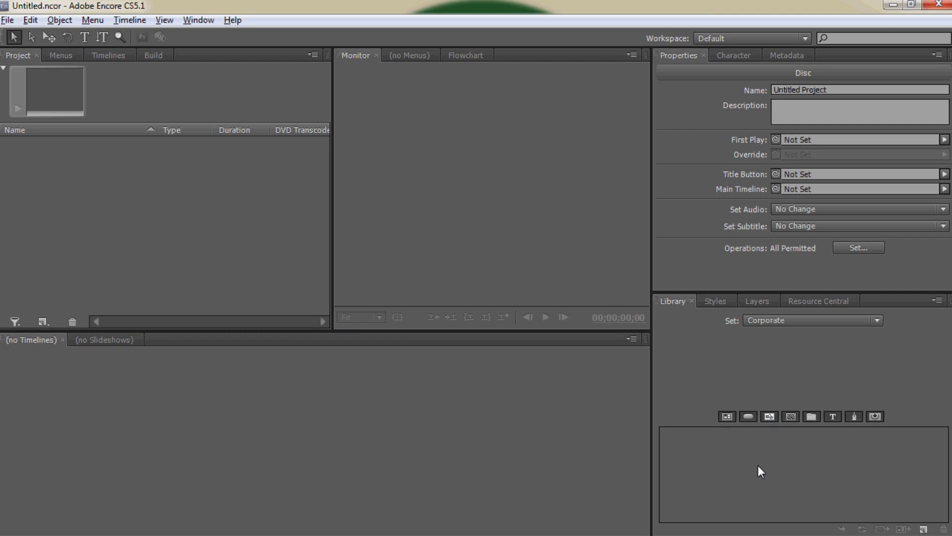
pyautogui.moveTo(791, 335)
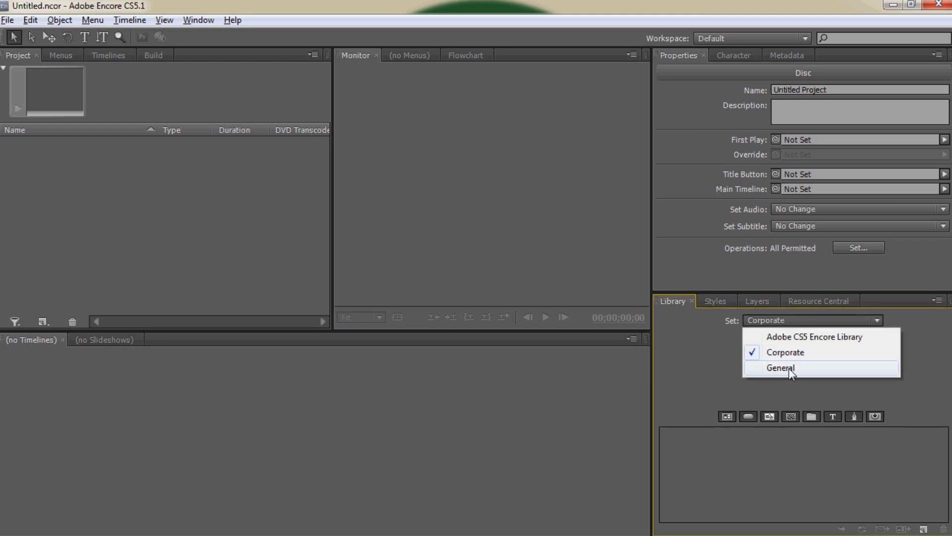
pyautogui.moveTo(798, 337)
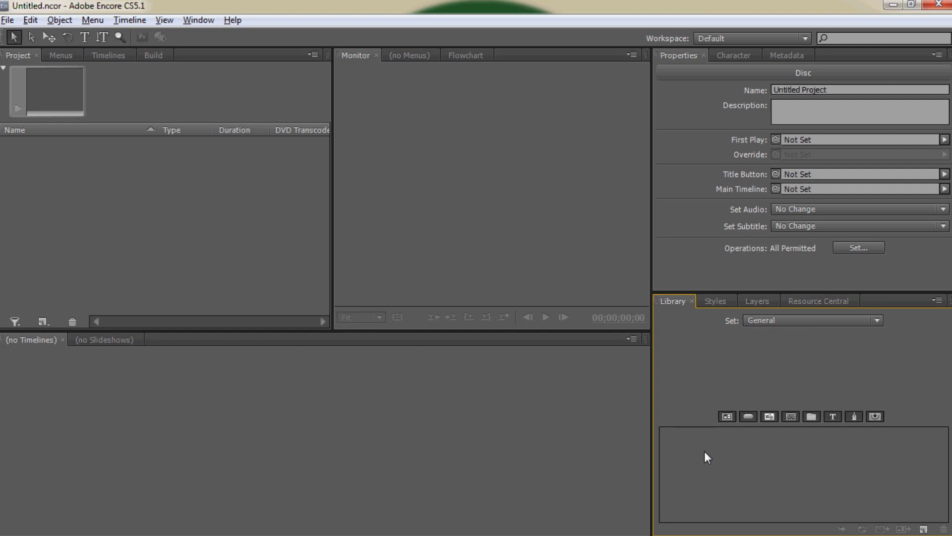
pyautogui.moveTo(696, 457)
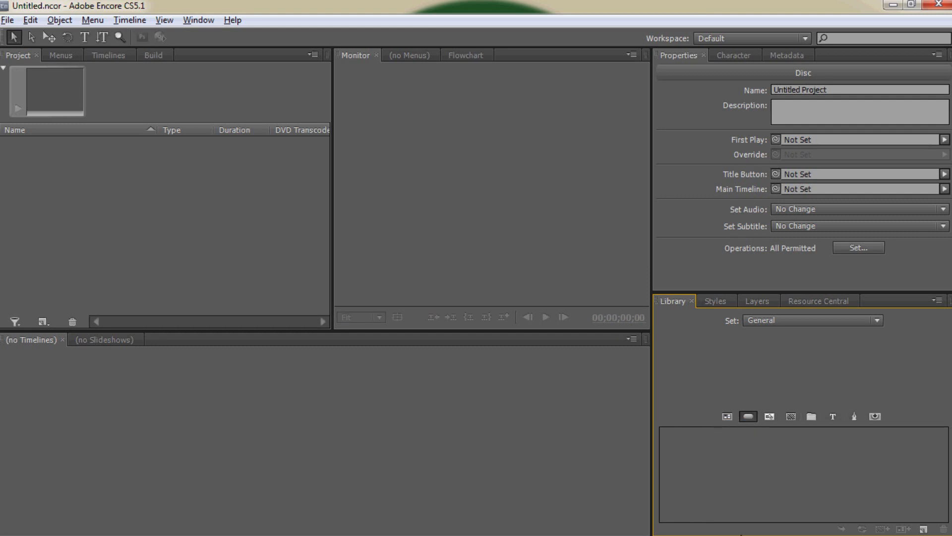
pyautogui.moveTo(739, 467)
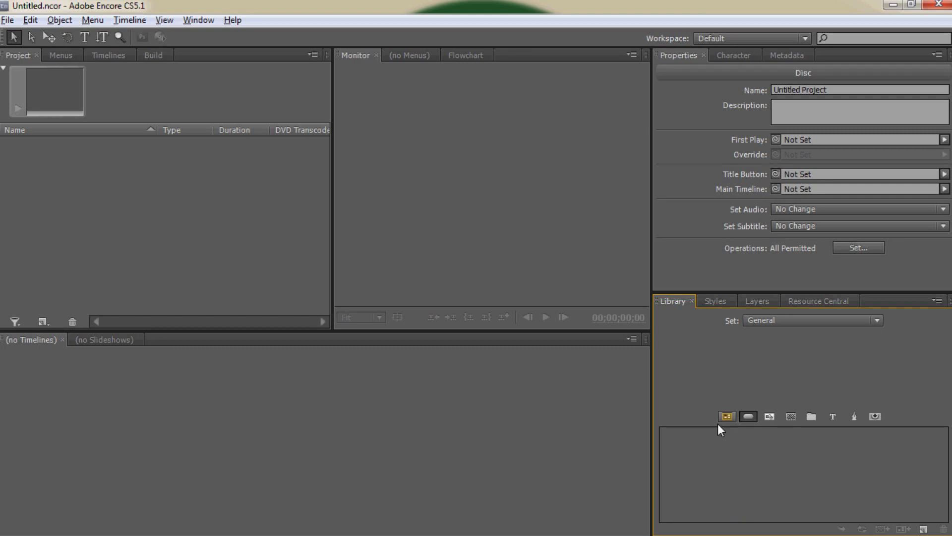
pyautogui.moveTo(726, 416)
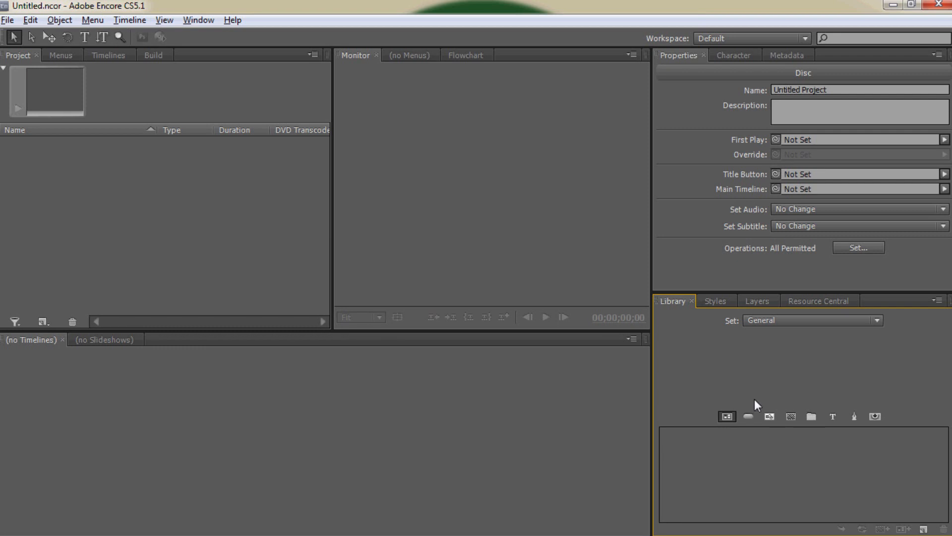
# View the empty General Styles set, then quit Encore, triggering the Untitled.ncor save prompt
pyautogui.click(715, 300)
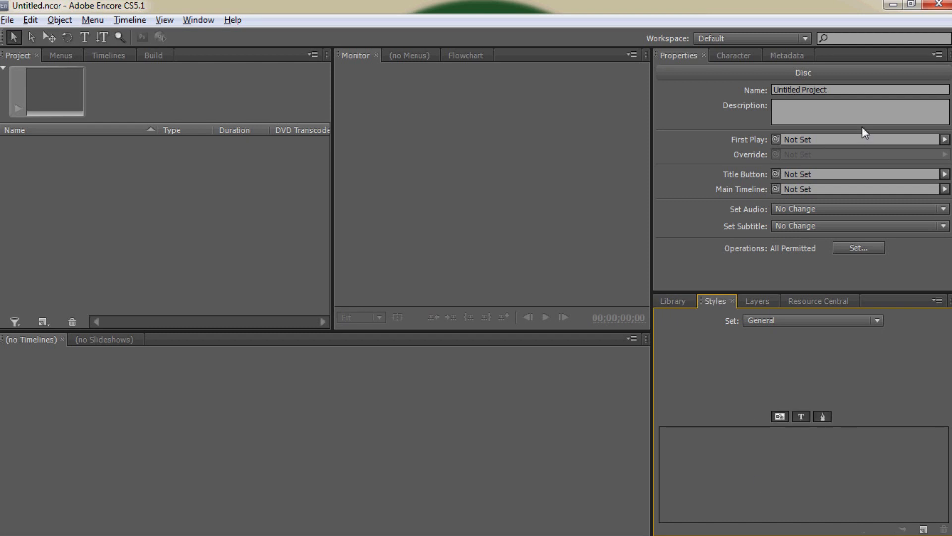
pyautogui.click(945, 5)
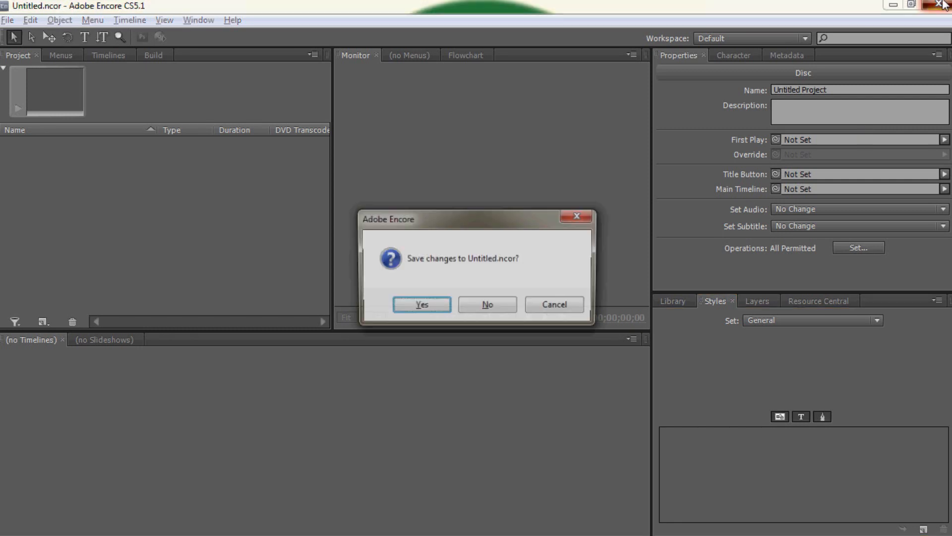
pyautogui.click(487, 304)
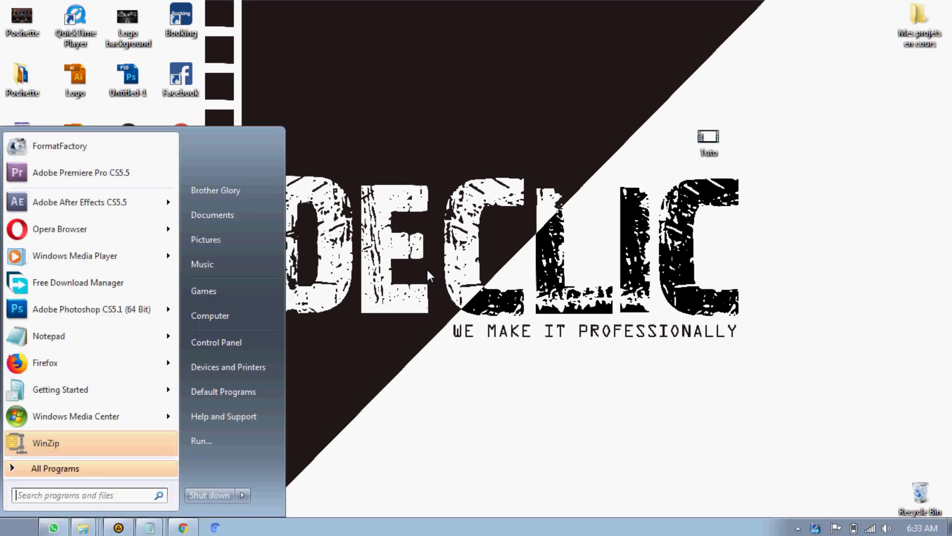
pyautogui.moveTo(72, 343)
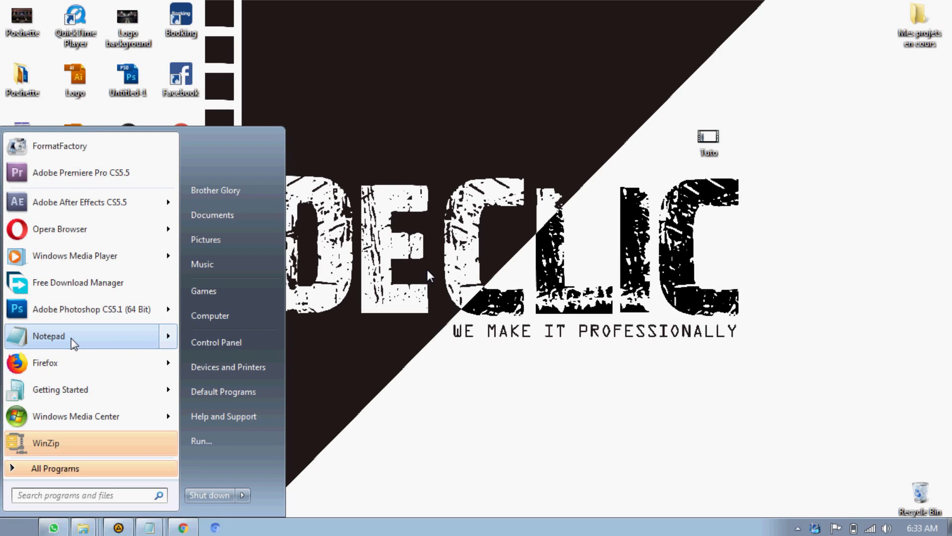
pyautogui.moveTo(77, 448)
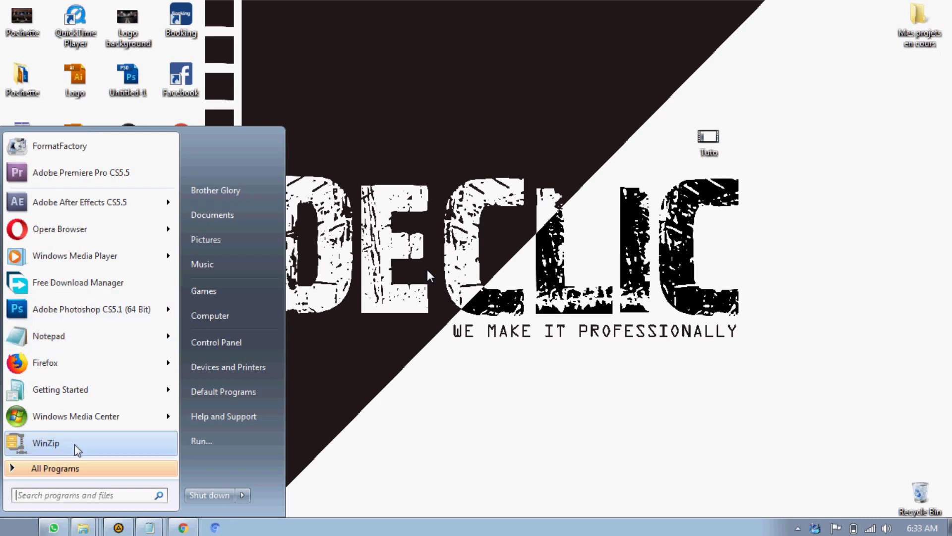
# Launch Google Chrome from the All Programs list
pyautogui.click(55, 469)
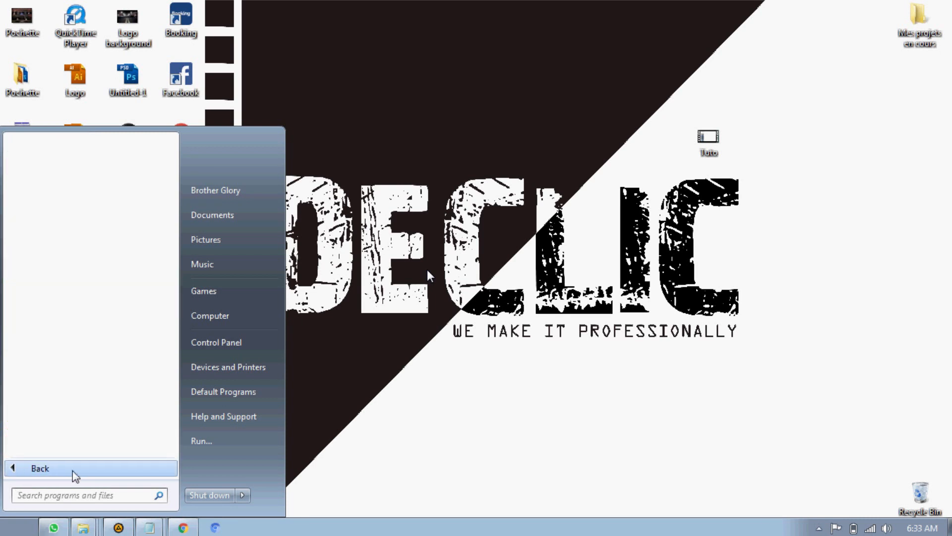
pyautogui.click(40, 468)
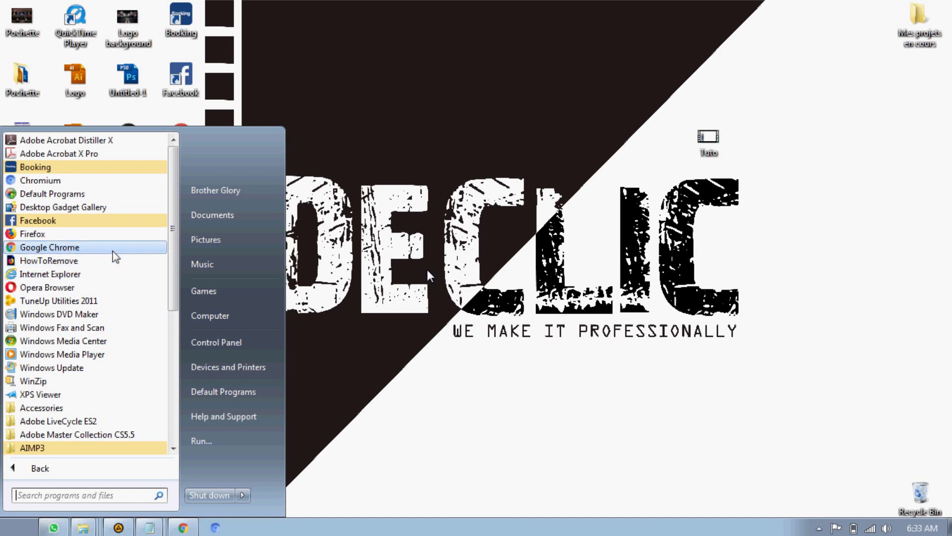
pyautogui.click(50, 247)
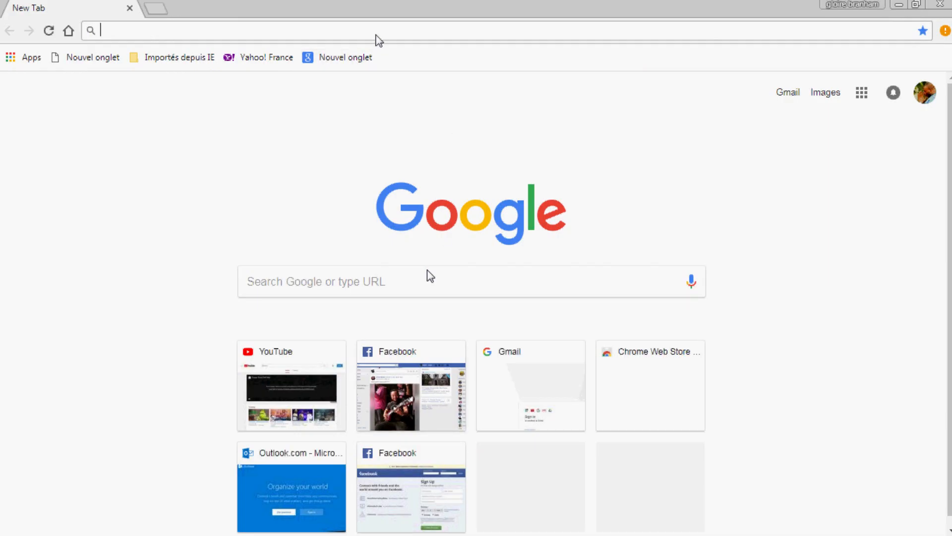
# Search The Pirate Bay for 'adobe cs5 content'
pyautogui.write('pirates bays')
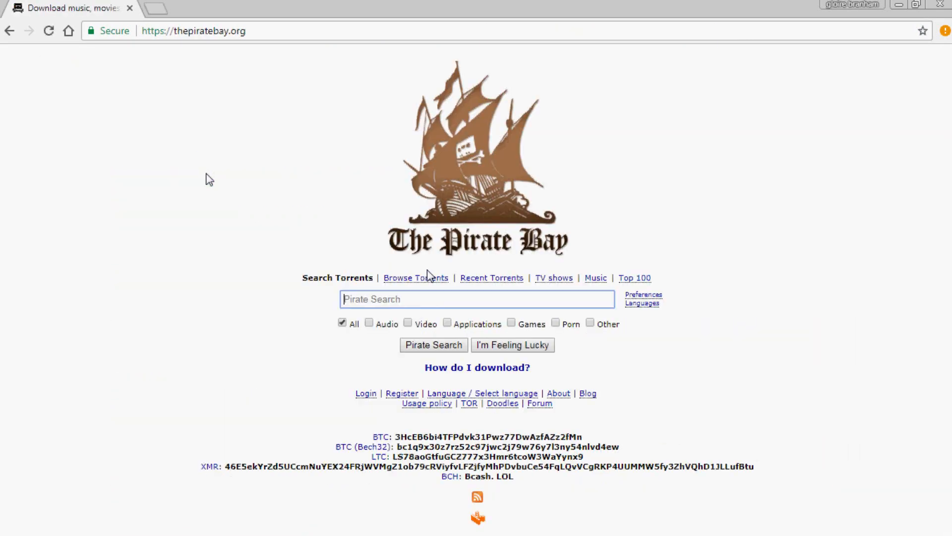
pyautogui.write('ad')
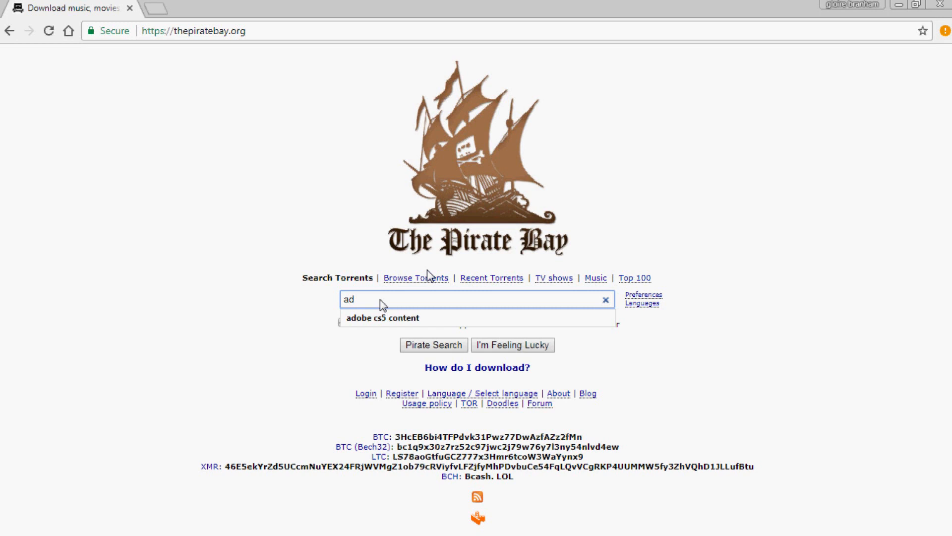
pyautogui.click(376, 318)
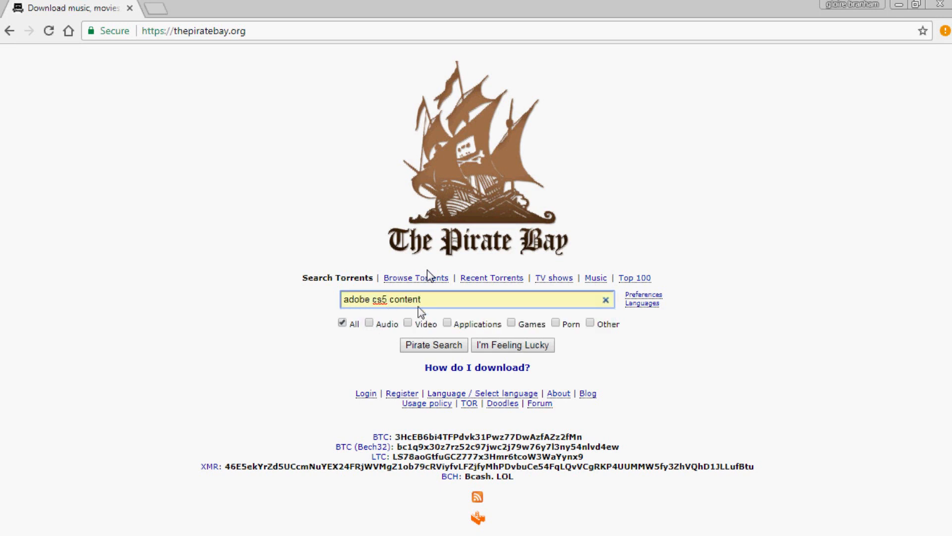
pyautogui.click(433, 344)
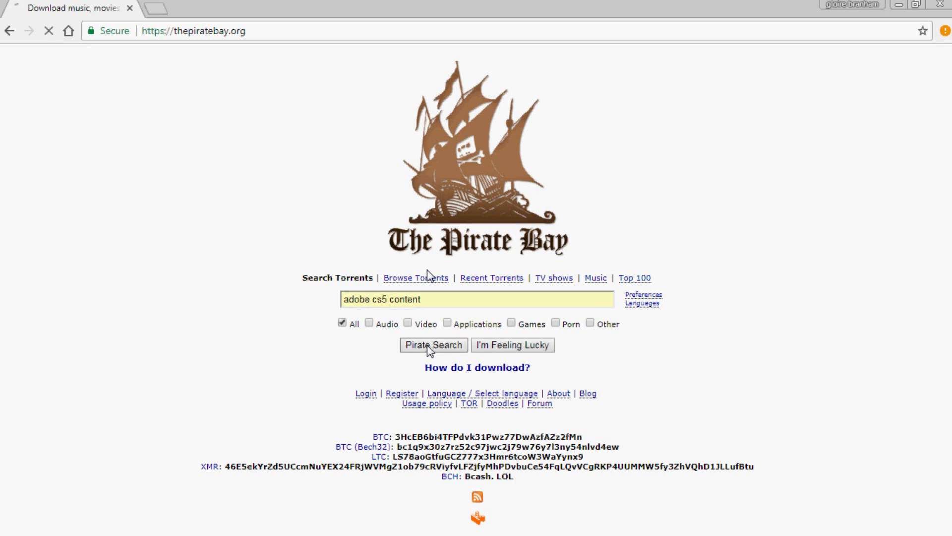
pyautogui.click(433, 344)
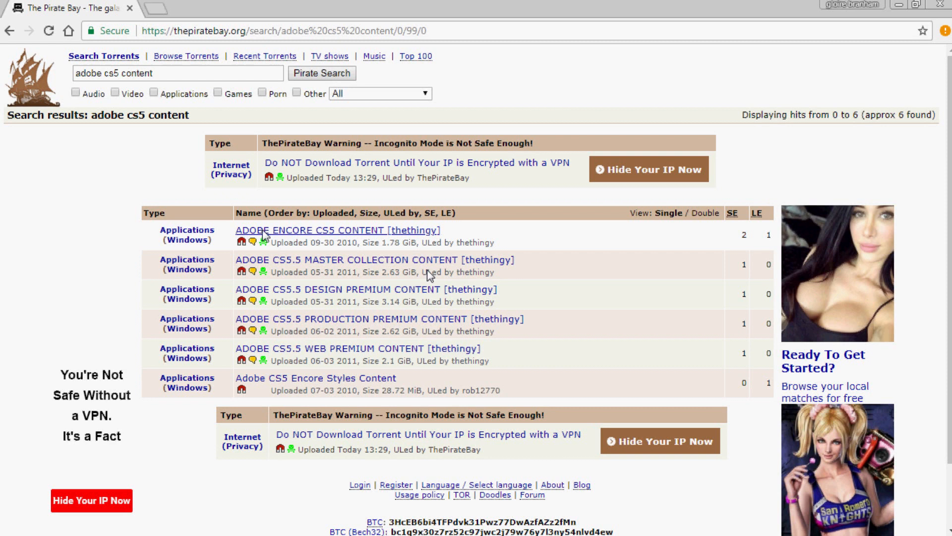
# Follow the ADOBE ENCORE CS5 CONTENT download link, which opens an ExpressVPN ad tab
pyautogui.click(332, 230)
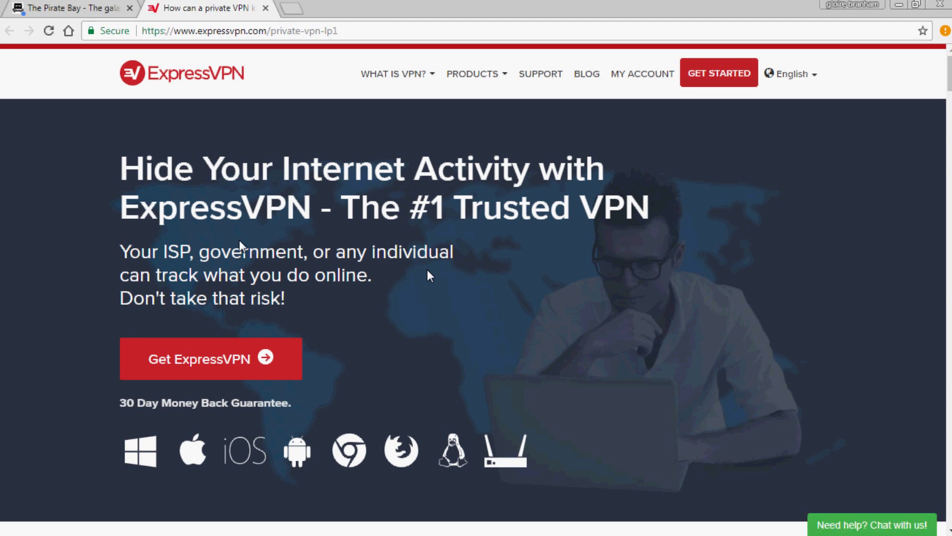
pyautogui.moveTo(321, 324)
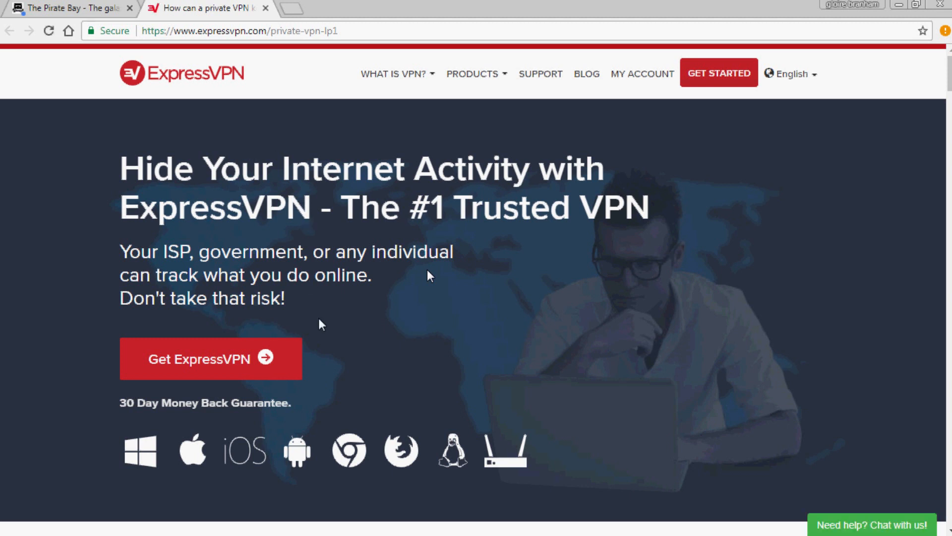
pyautogui.moveTo(357, 185)
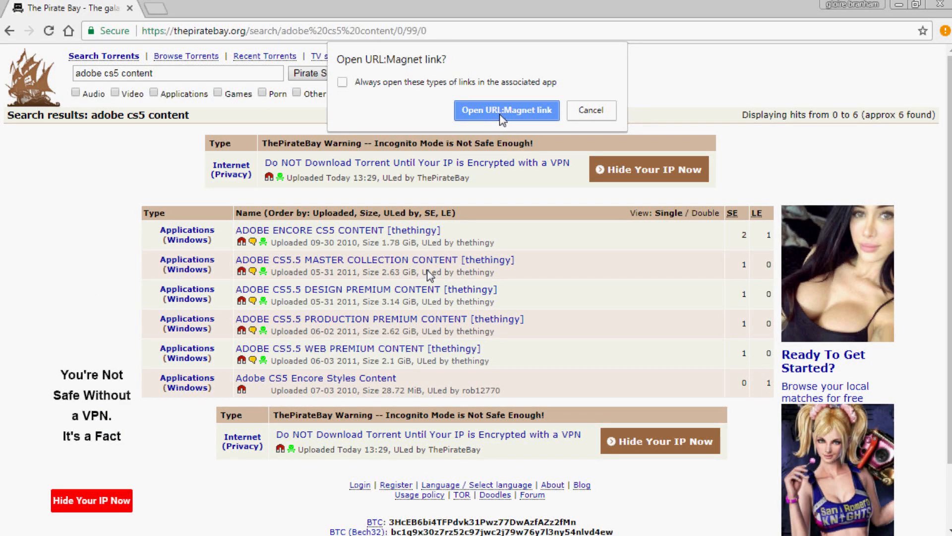
# Send the magnet link to Free Download Manager and load the existing torrent's trackers
pyautogui.click(506, 110)
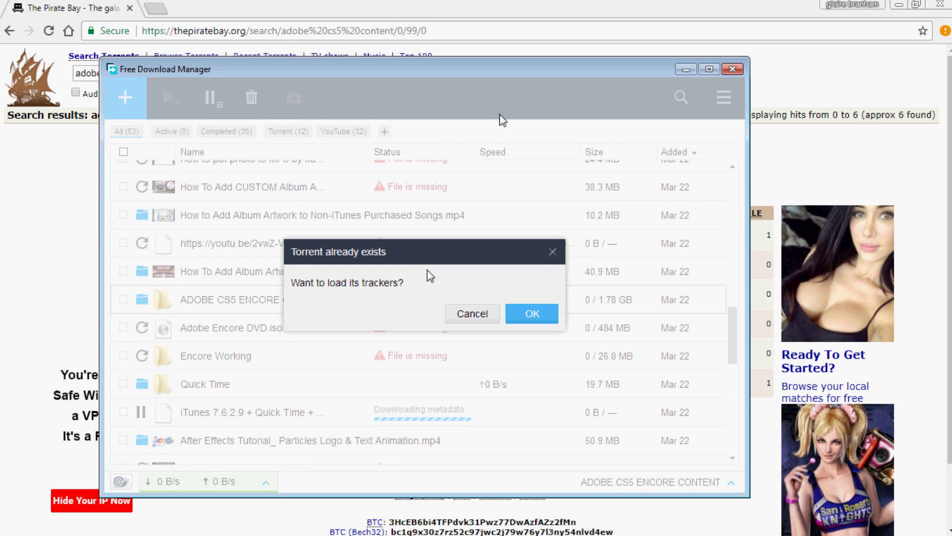
pyautogui.moveTo(359, 275)
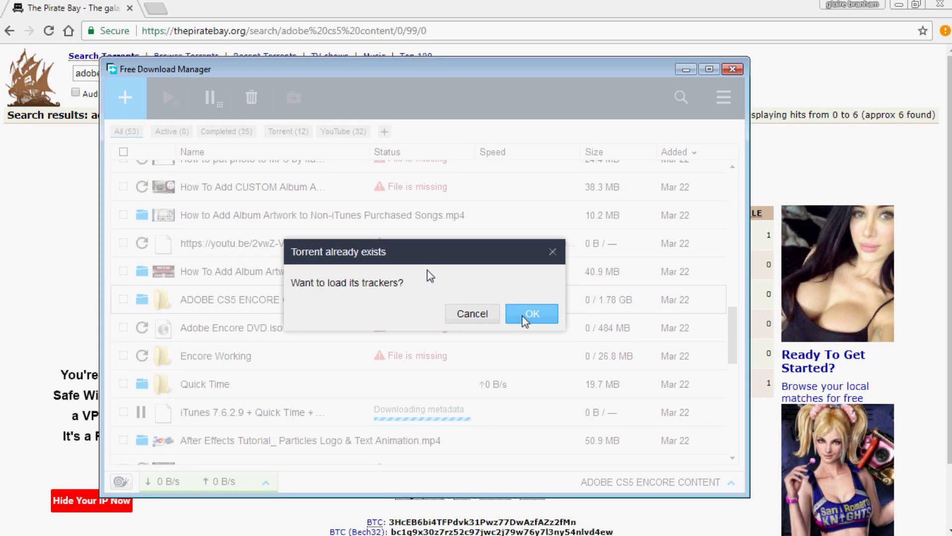
pyautogui.click(531, 314)
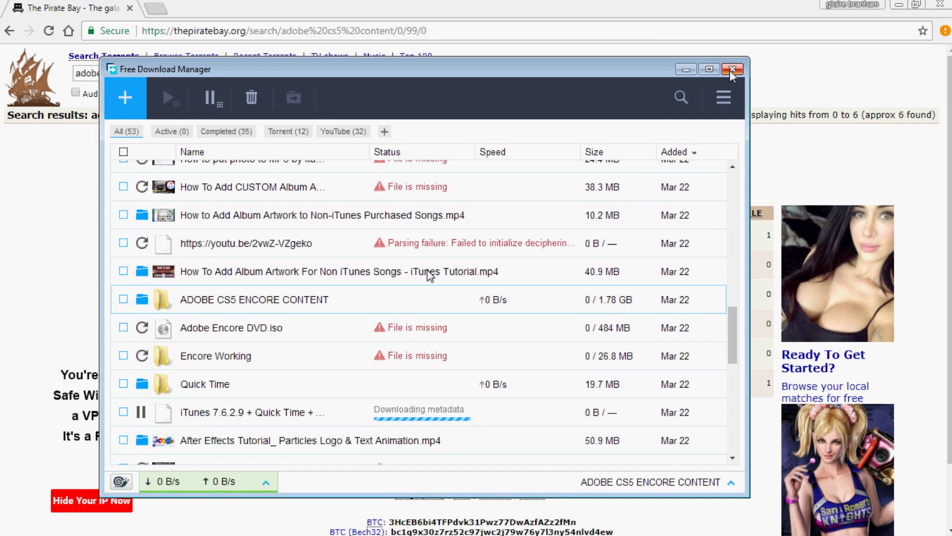
# Close Free Download Manager and browse to Brand new (D:) and Downloads in Explorer
pyautogui.click(732, 69)
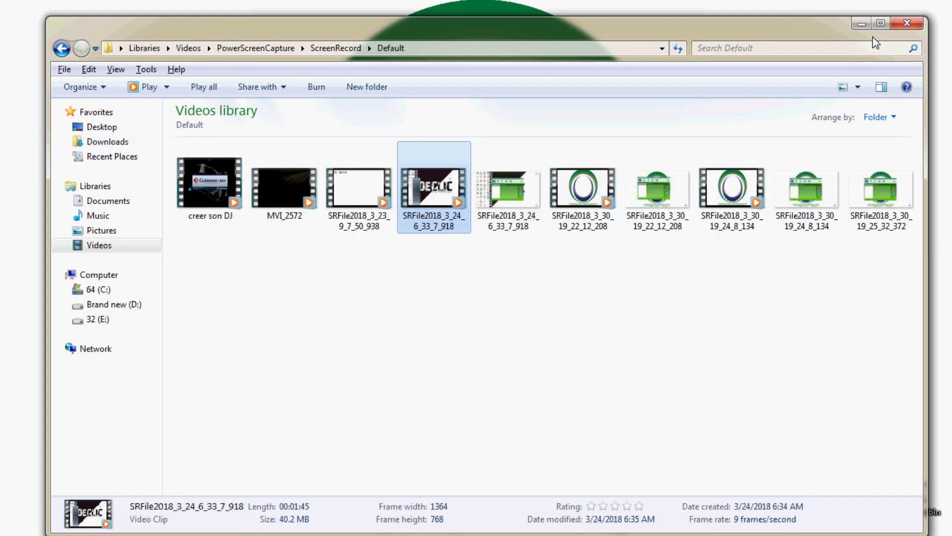
pyautogui.moveTo(262, 327)
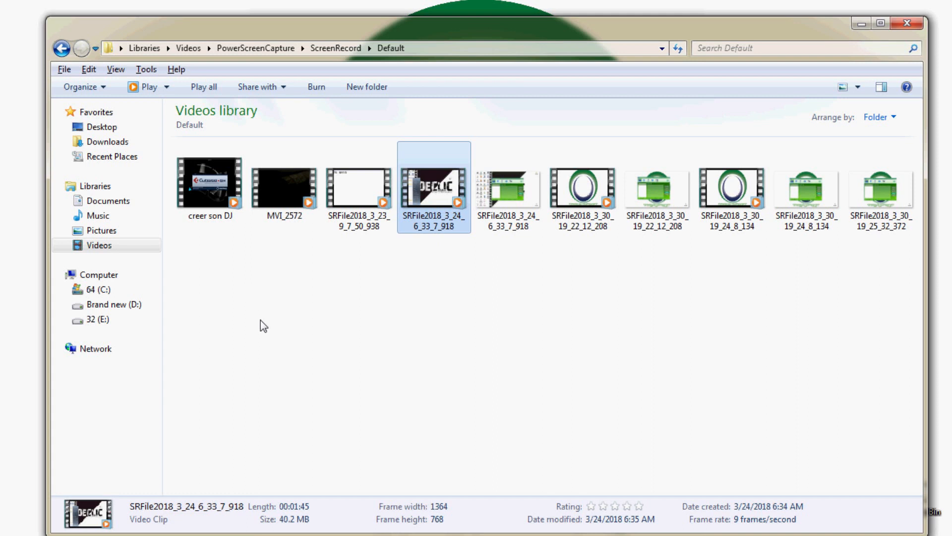
pyautogui.moveTo(325, 290)
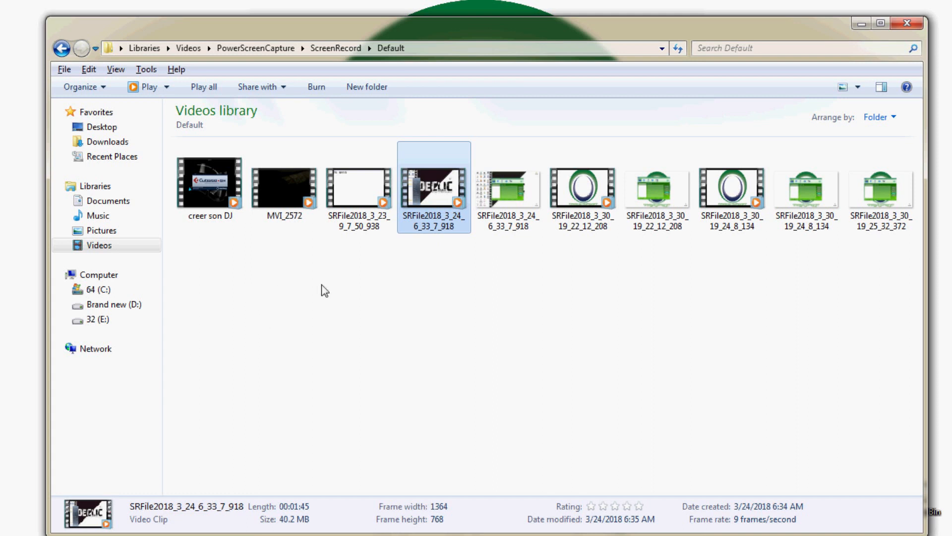
pyautogui.click(108, 304)
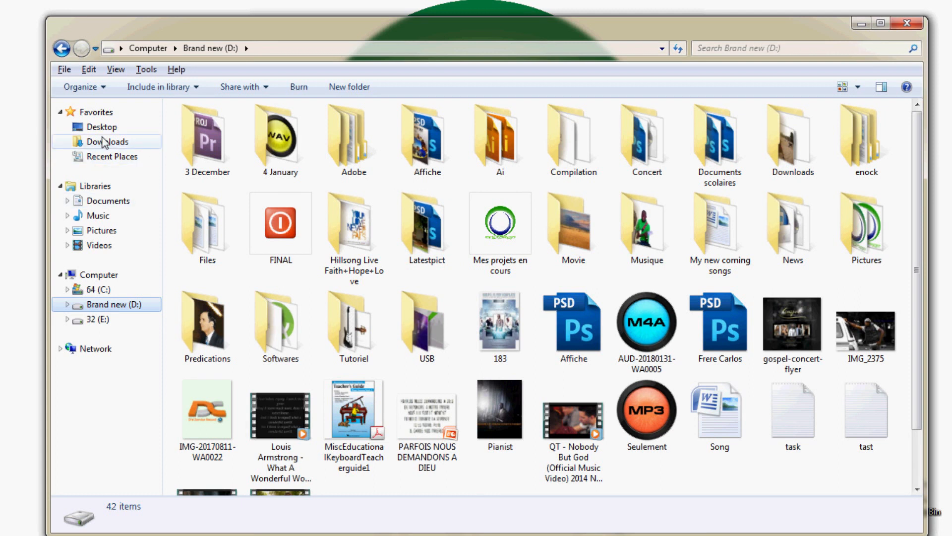
pyautogui.moveTo(108, 149)
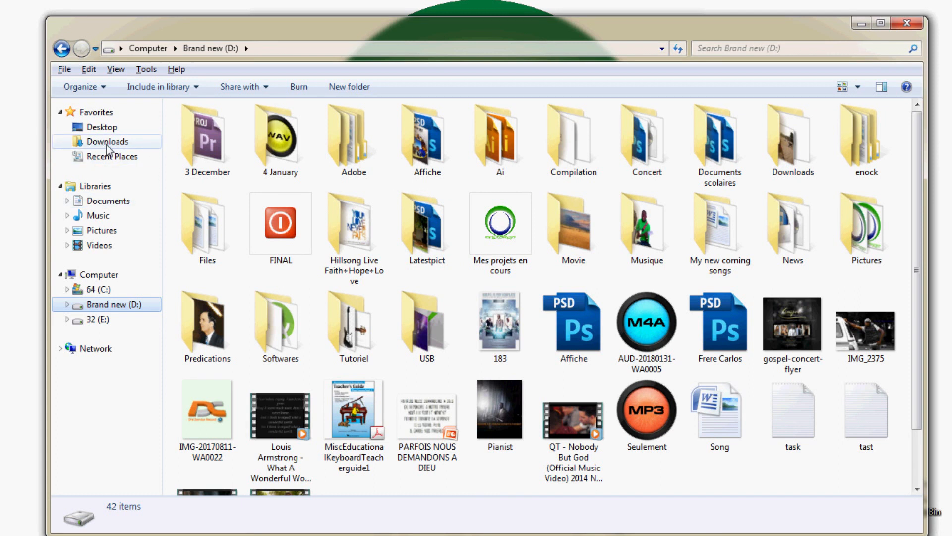
pyautogui.click(10, 523)
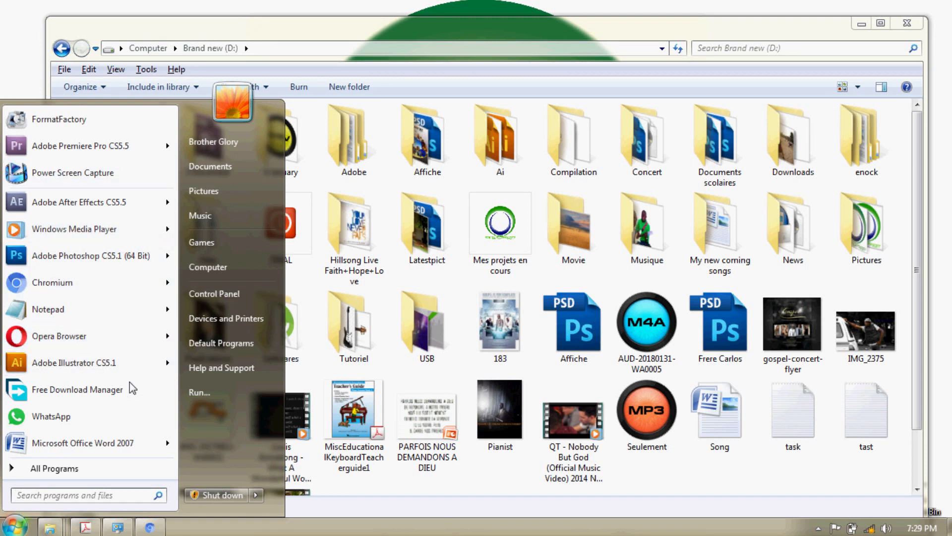
pyautogui.click(427, 229)
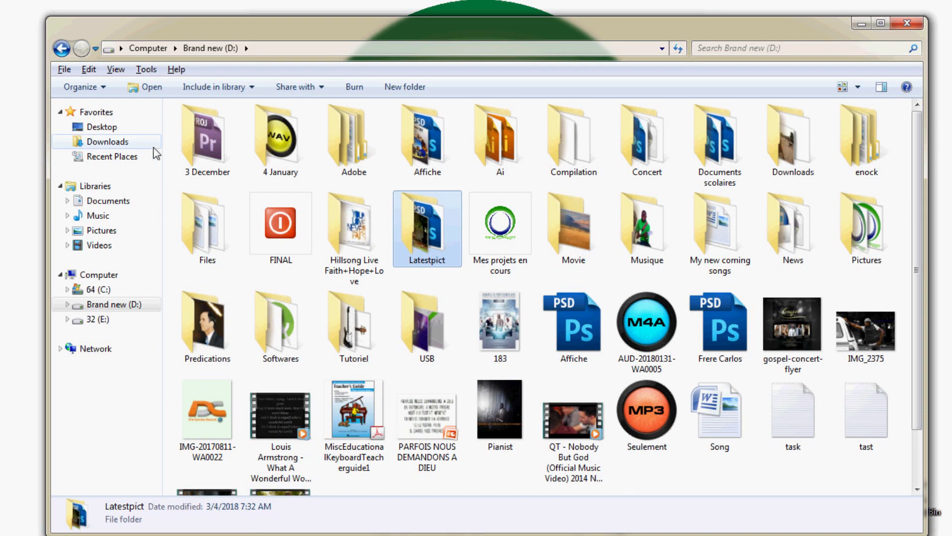
pyautogui.moveTo(792, 227)
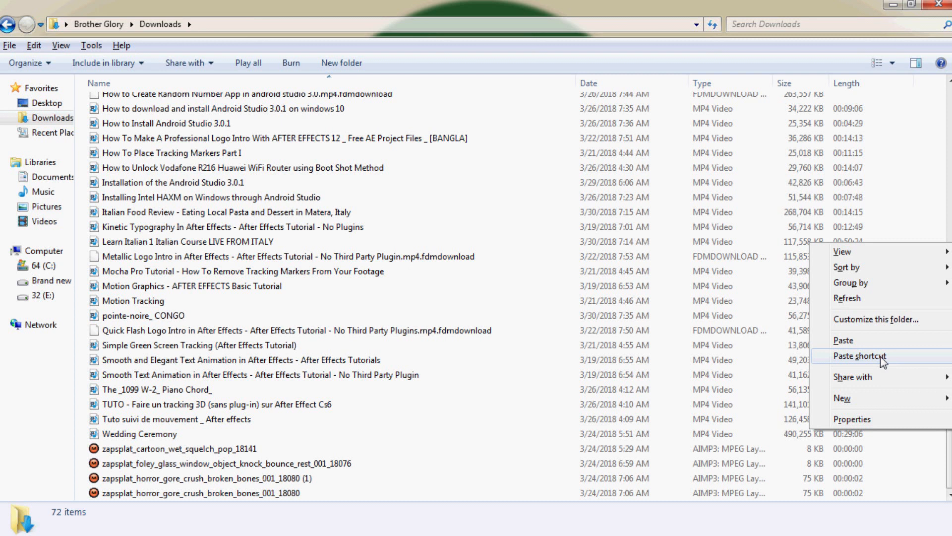
# Paste an ADOBE CS5 ENCORE CONTENT shortcut into Downloads, open it, and select the Styles installer
pyautogui.click(858, 355)
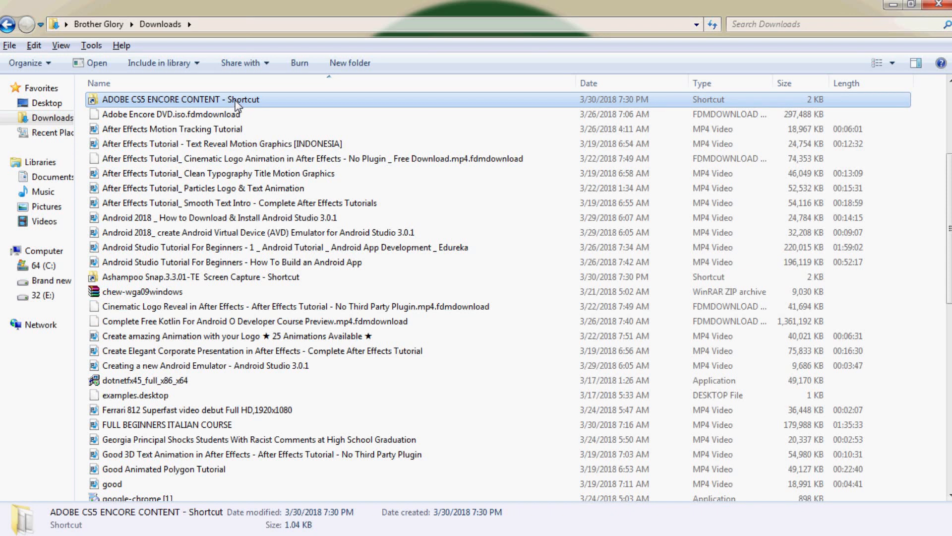
pyautogui.doubleClick(179, 100)
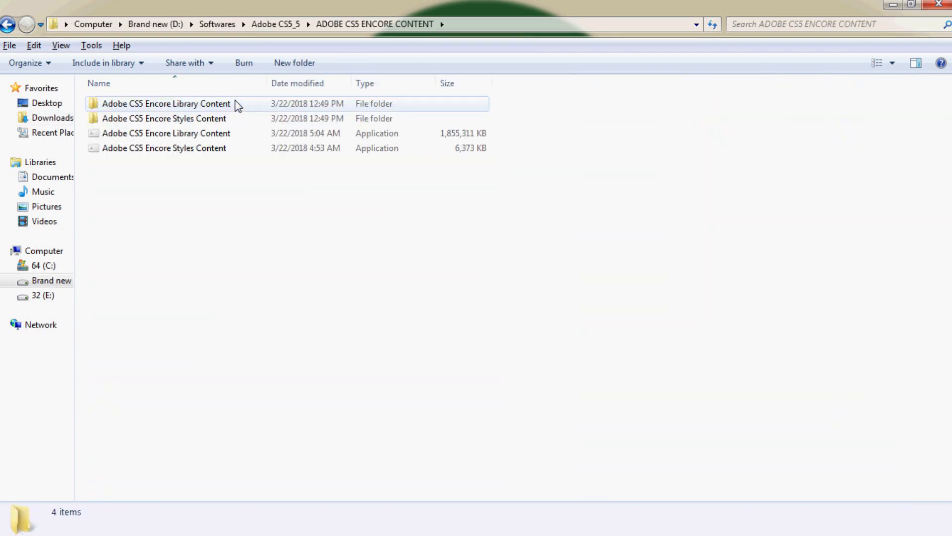
pyautogui.click(165, 133)
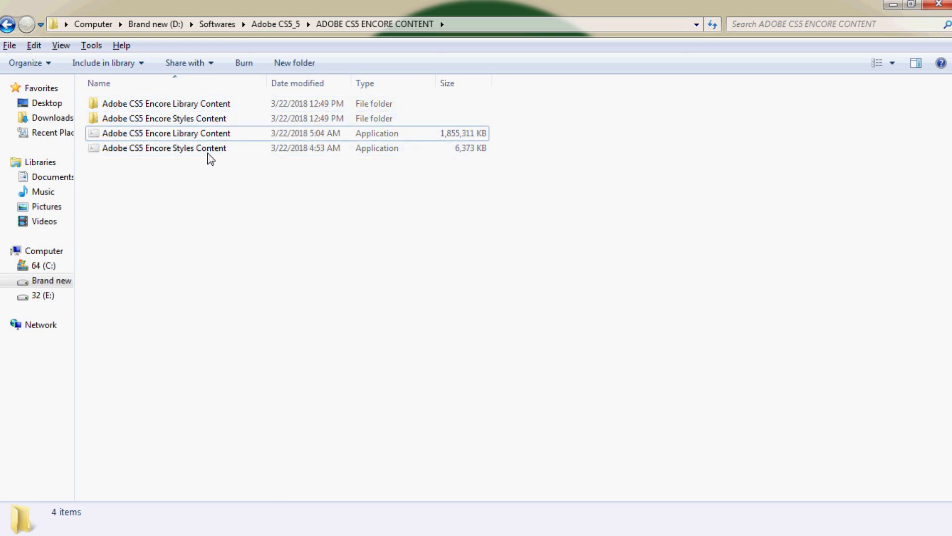
pyautogui.click(164, 148)
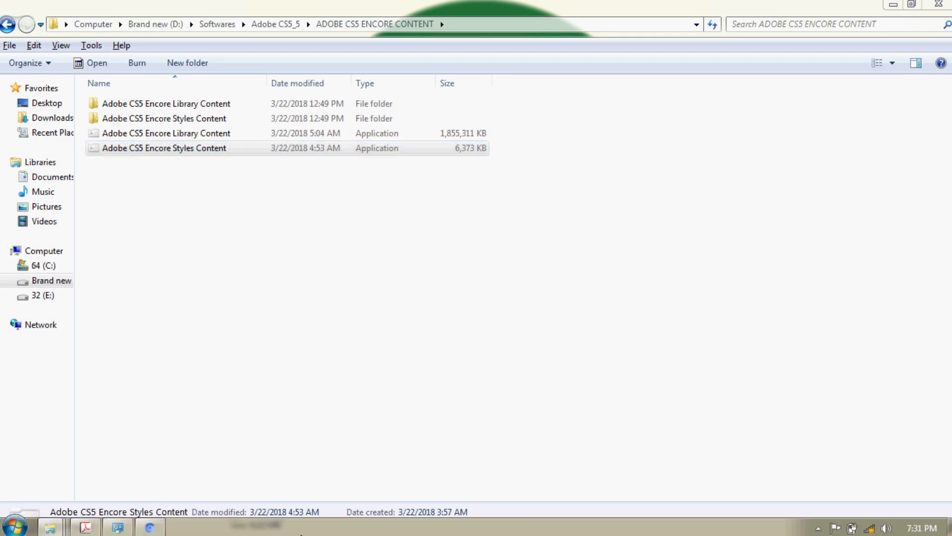
# Run the Encore Styles Content installer, extracting files and replacing the existing Read Me
pyautogui.doubleClick(164, 148)
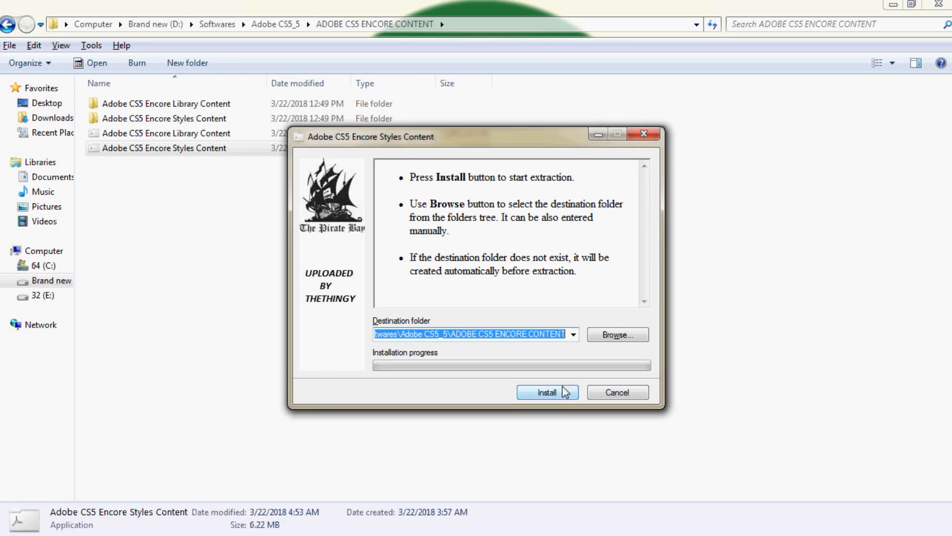
pyautogui.click(546, 391)
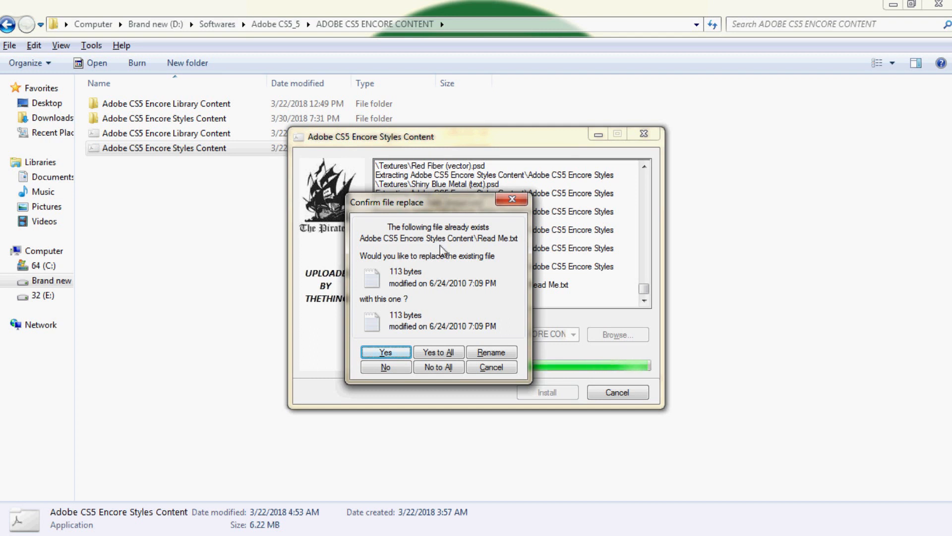
pyautogui.click(384, 352)
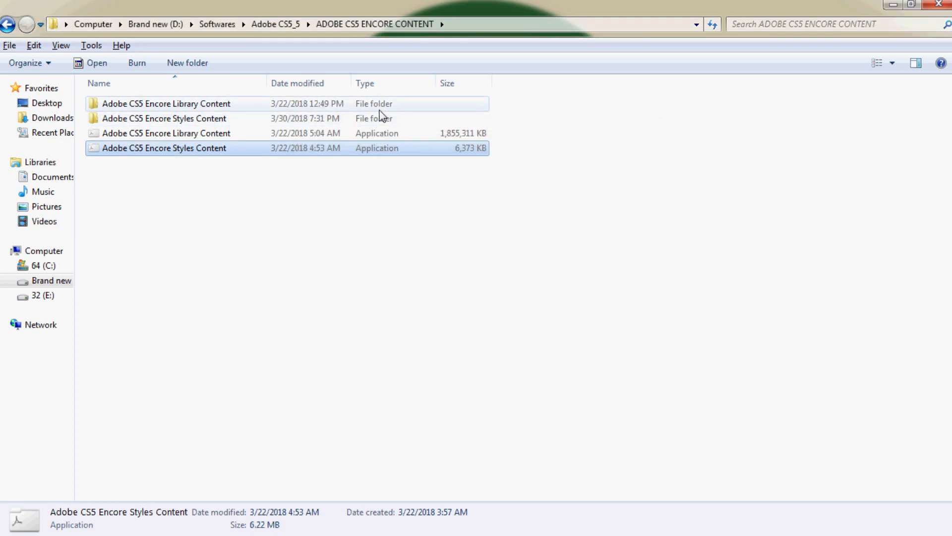
pyautogui.moveTo(469, 118)
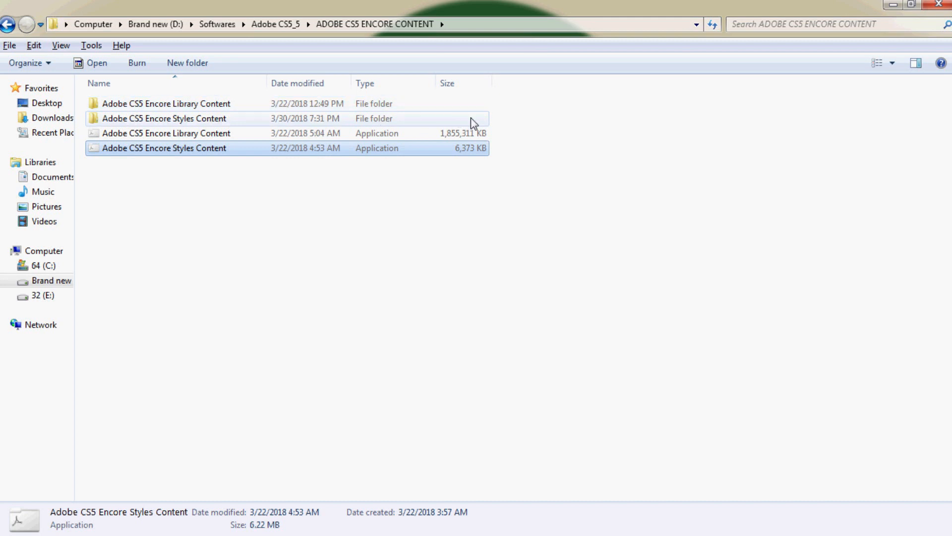
pyautogui.moveTo(446, 125)
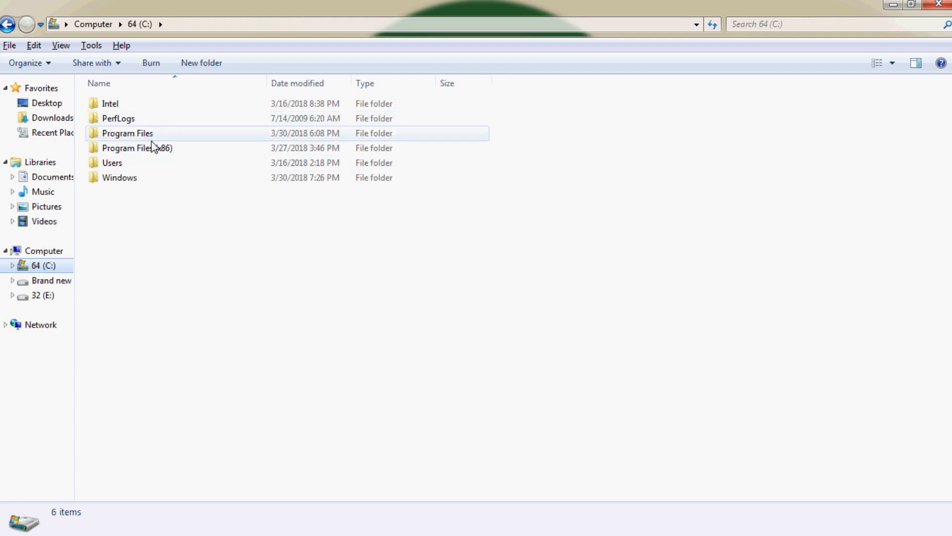
# Paste the Library Content and Styles Content folders into Program Files (x86) > Adobe > Adobe Encore CS5.1
pyautogui.doubleClick(137, 147)
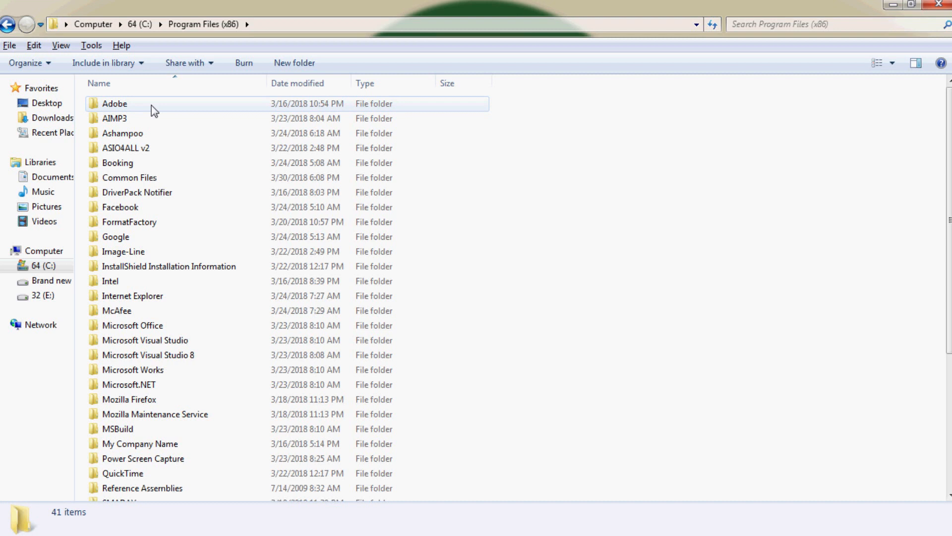
pyautogui.doubleClick(114, 103)
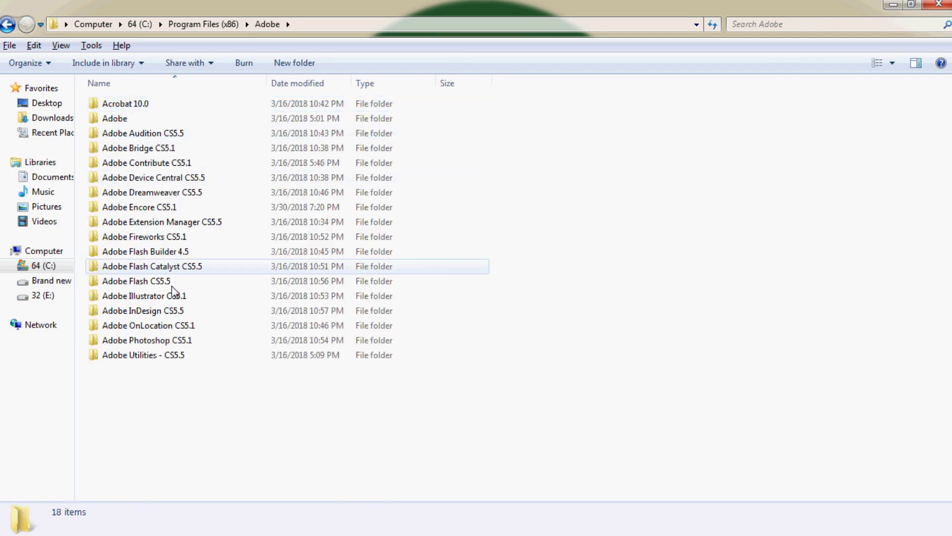
pyautogui.moveTo(185, 280)
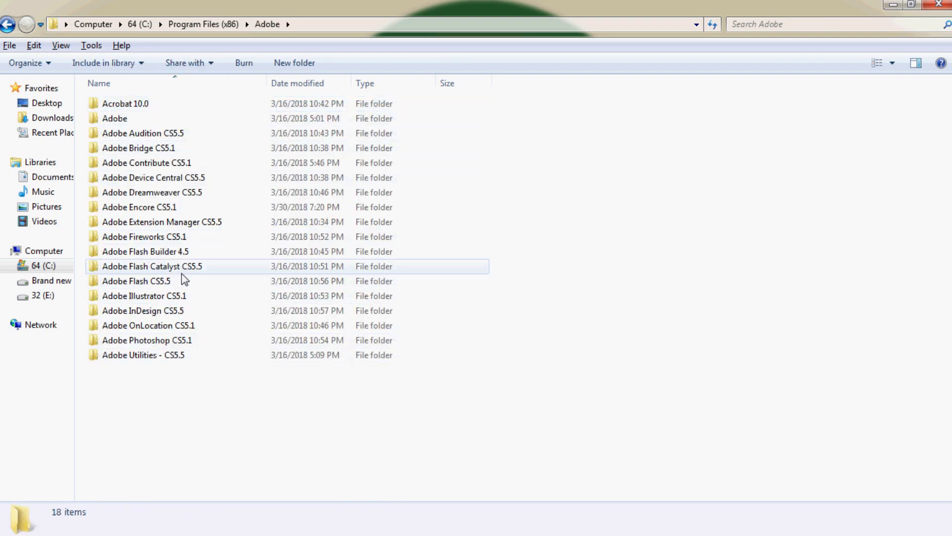
pyautogui.click(139, 207)
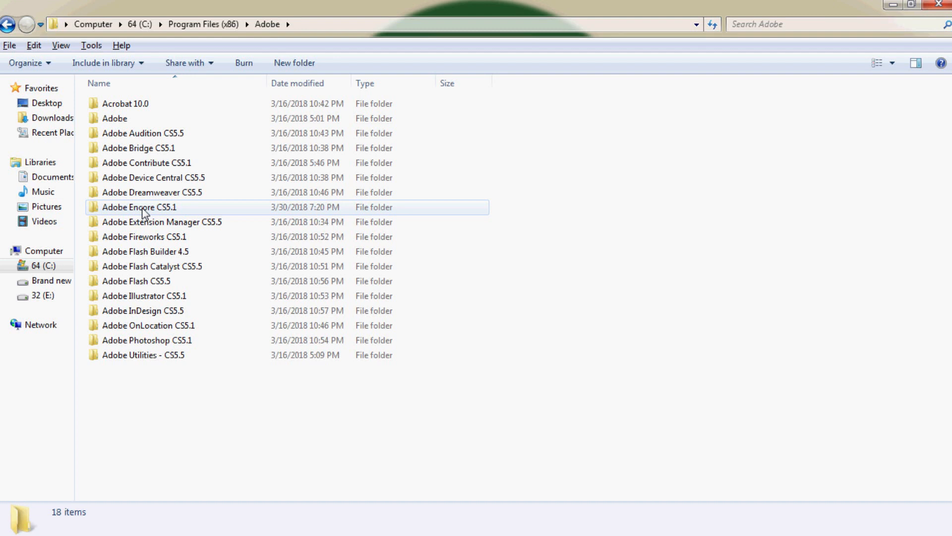
pyautogui.doubleClick(139, 208)
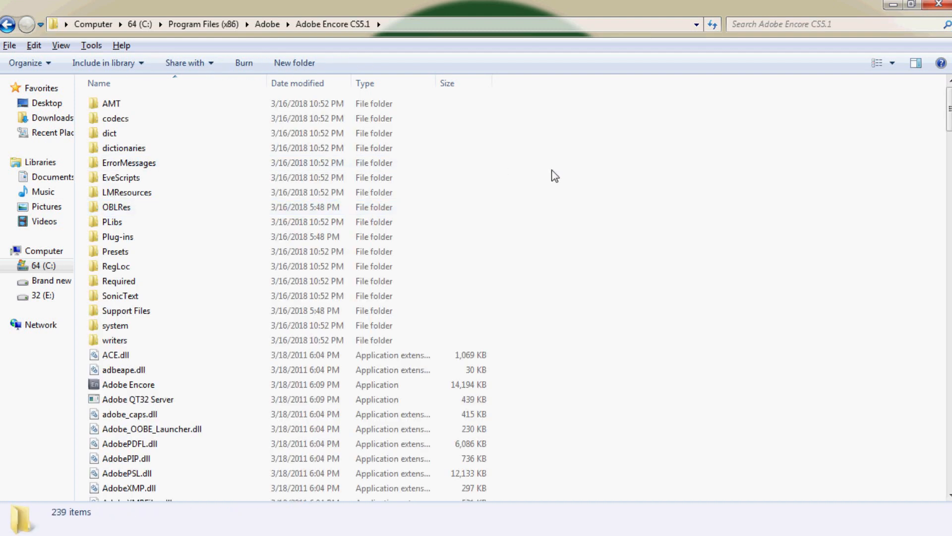
pyautogui.rightClick(555, 173)
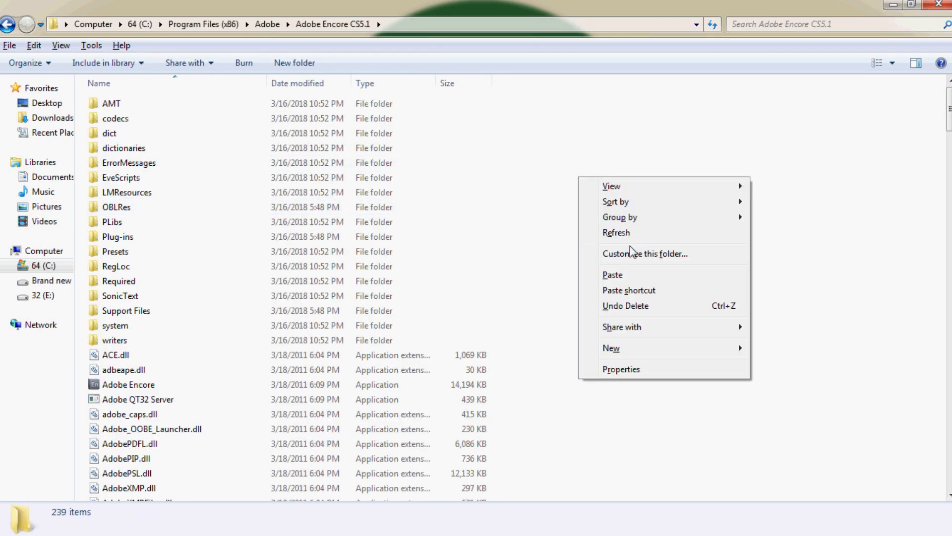
pyautogui.click(621, 279)
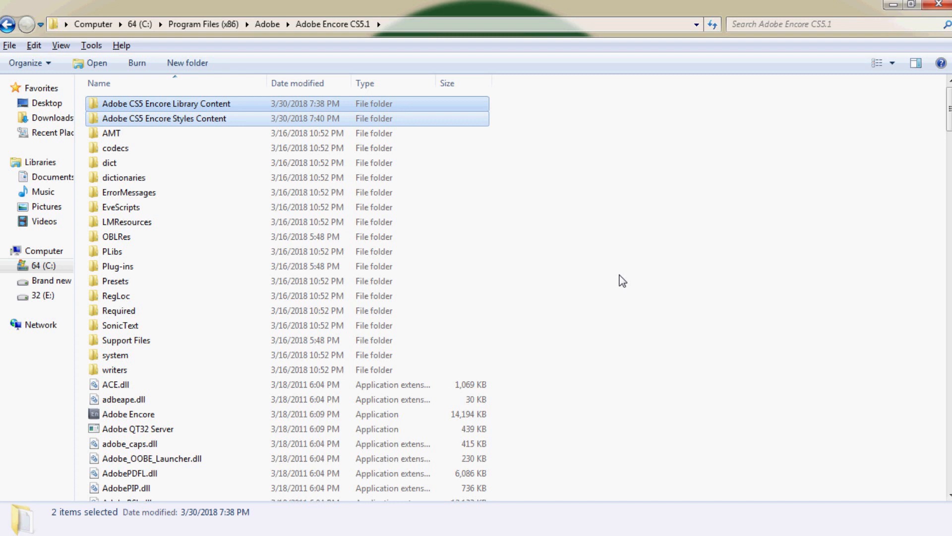
# Inspect the pasted Library Content folder, then open the Adobe CS5 Encore Styles subfolder
pyautogui.click(165, 103)
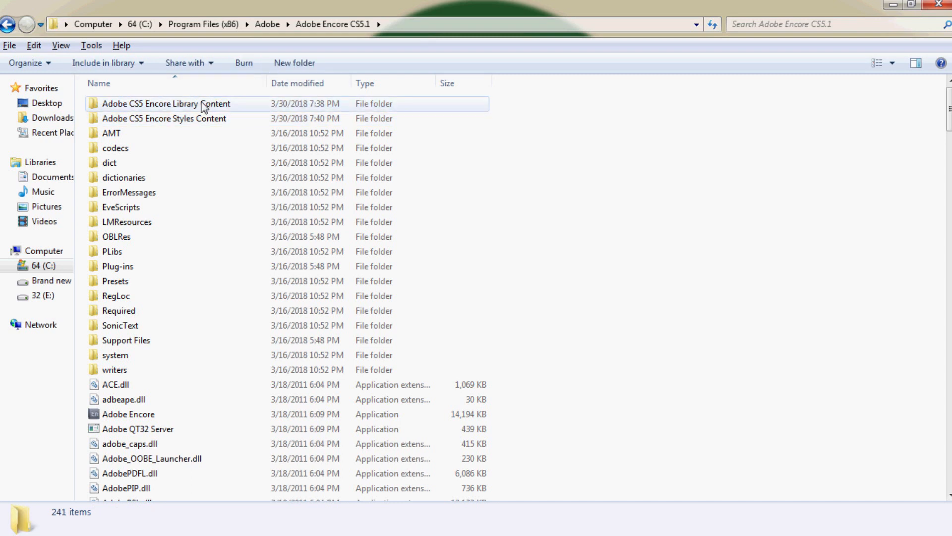
pyautogui.doubleClick(165, 104)
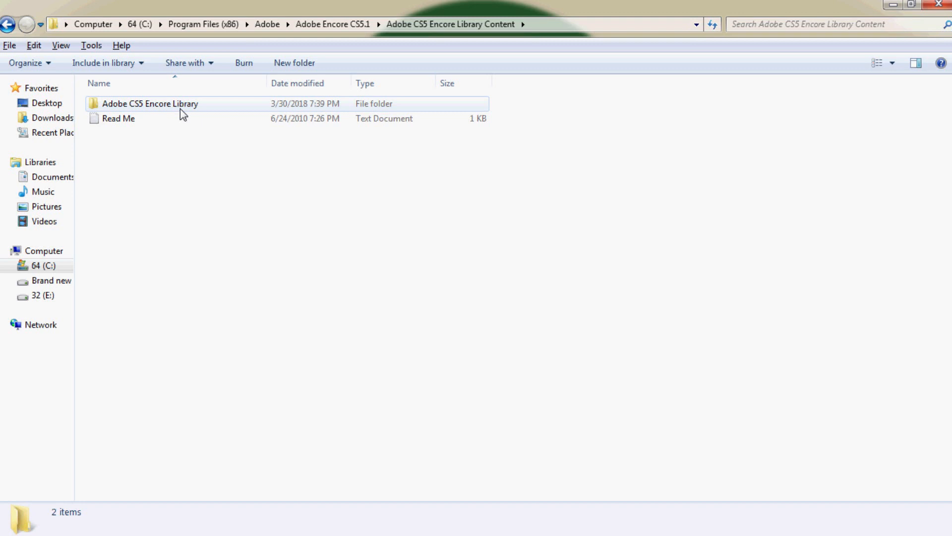
pyautogui.doubleClick(149, 103)
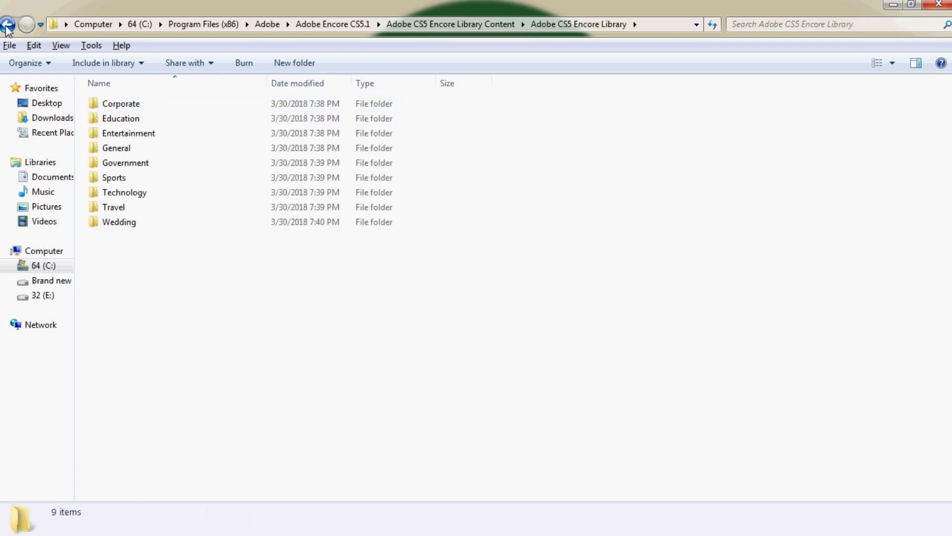
pyautogui.click(8, 24)
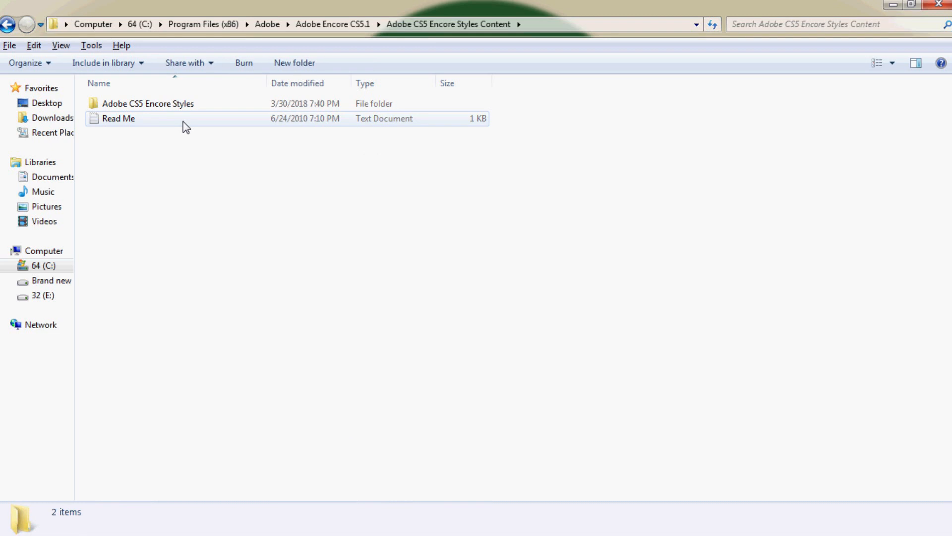
pyautogui.doubleClick(147, 103)
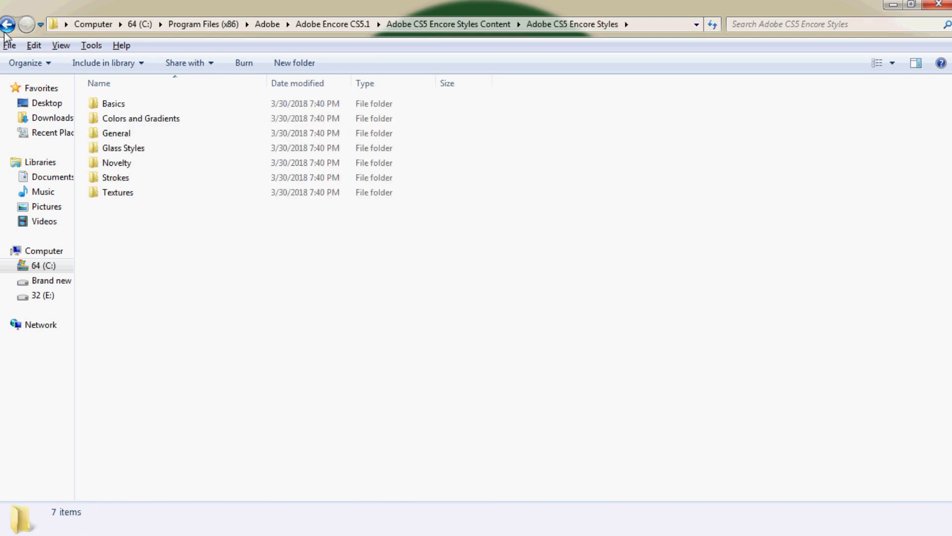
# Return to Adobe Encore CS5.1 and cut Adobe CS5 Encore Library from its Library Content folder
pyautogui.click(8, 24)
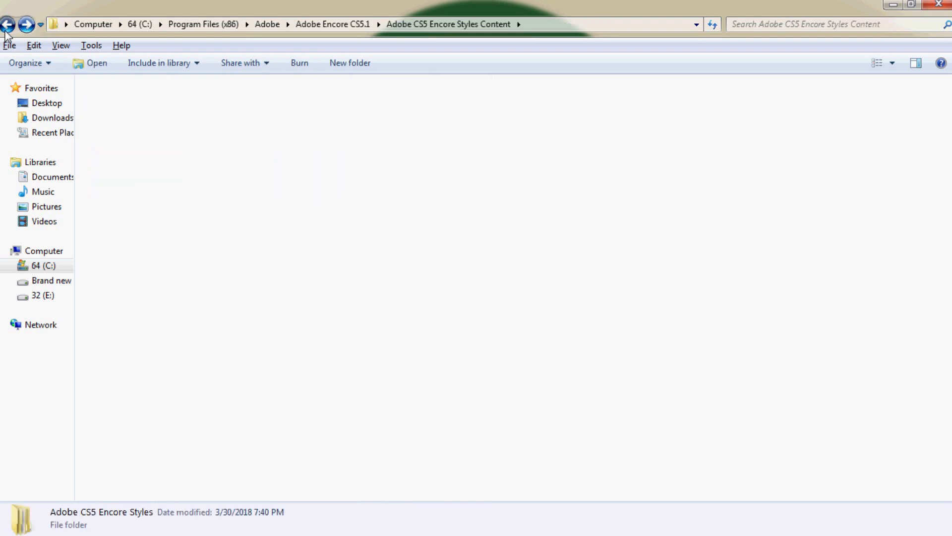
pyautogui.click(8, 24)
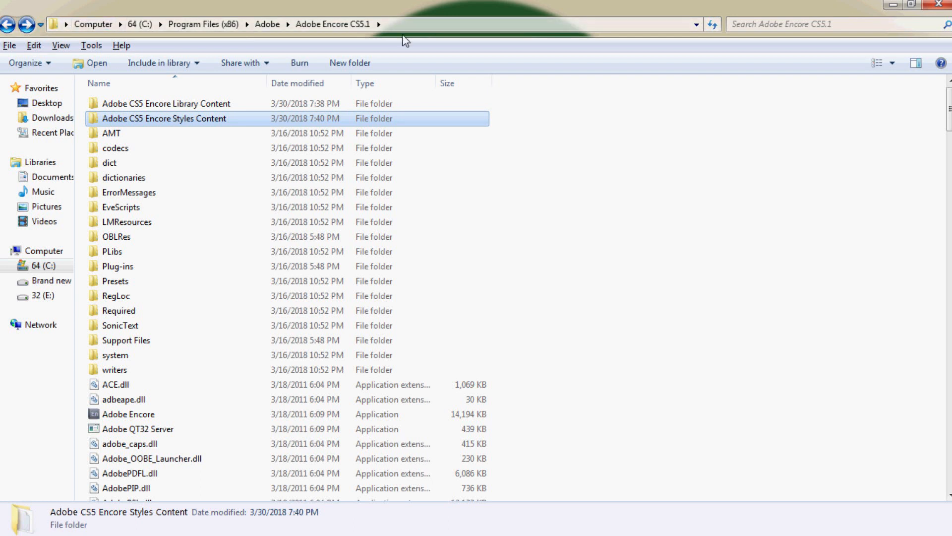
pyautogui.moveTo(304, 44)
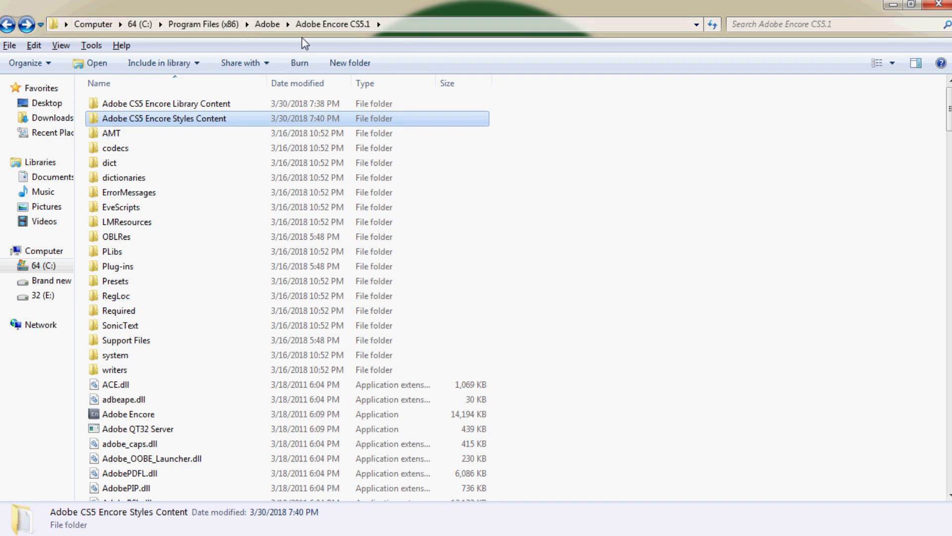
pyautogui.click(165, 103)
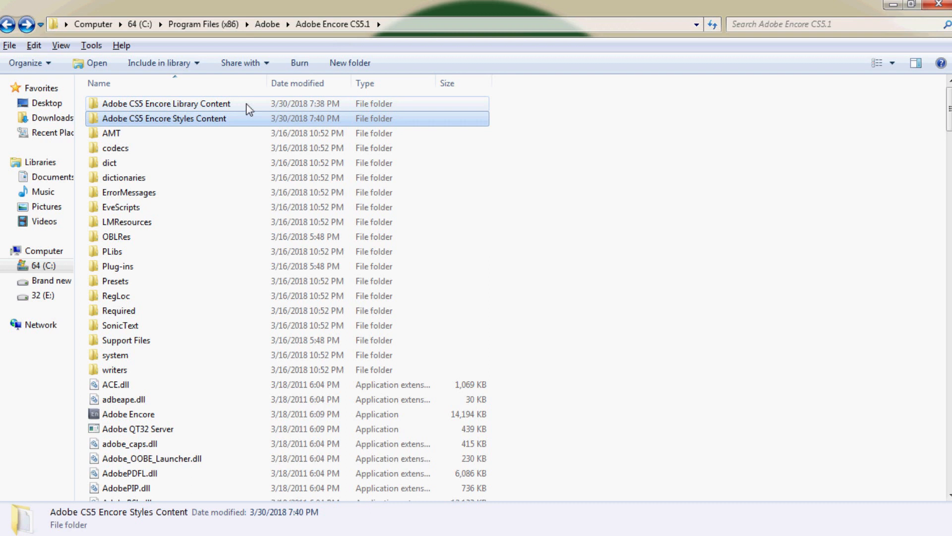
pyautogui.moveTo(248, 108)
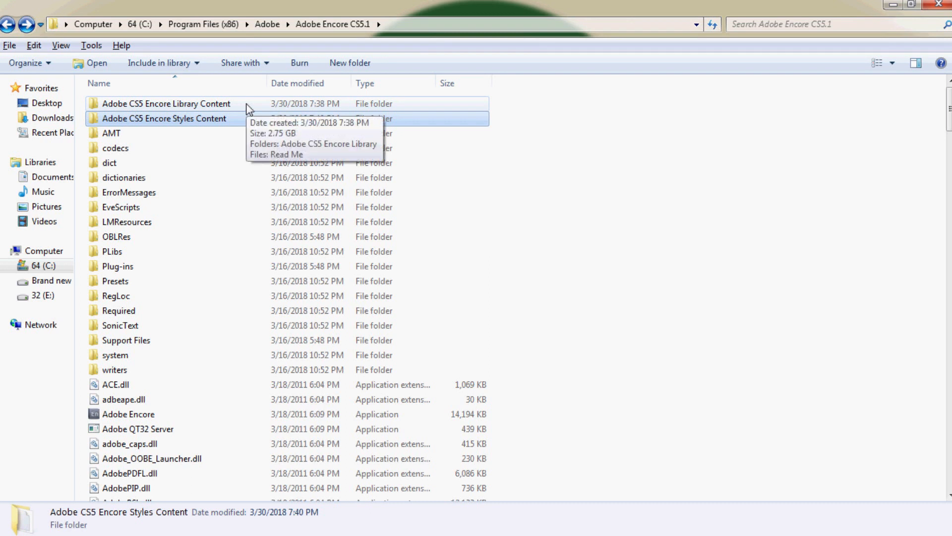
pyautogui.doubleClick(165, 103)
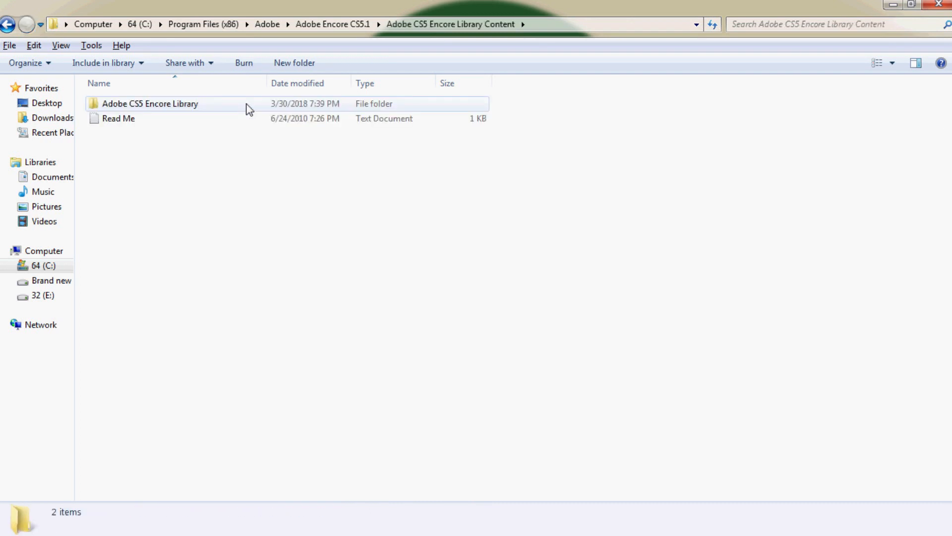
pyautogui.click(149, 104)
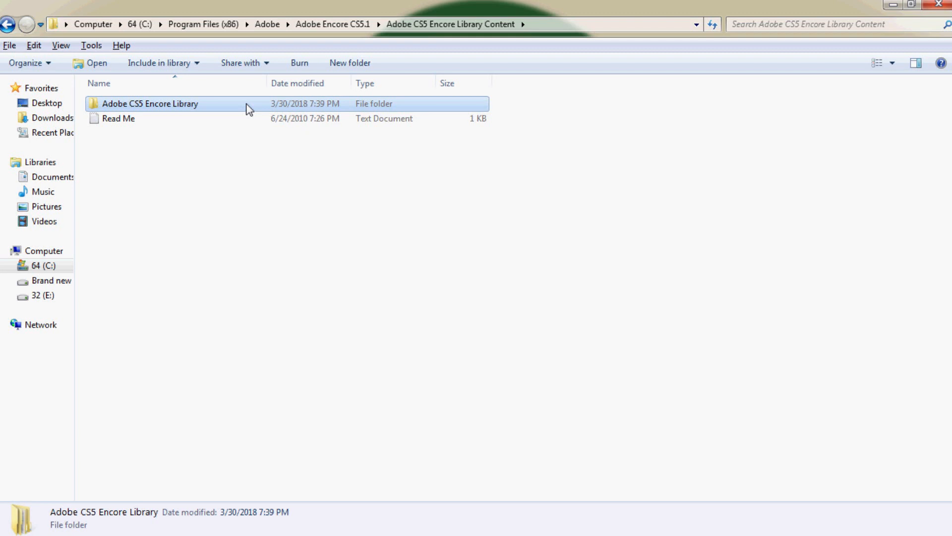
pyautogui.rightClick(150, 103)
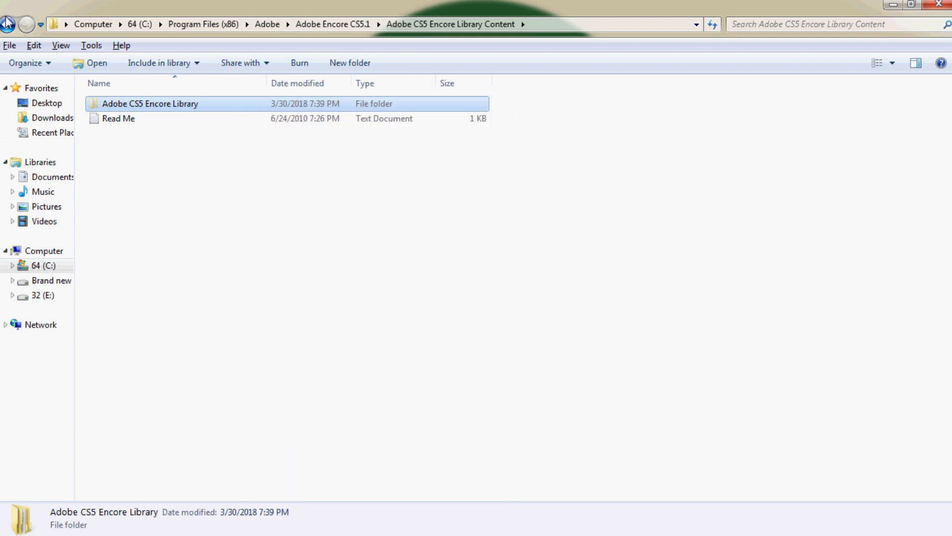
# Move the Library and Styles folders up into Adobe Encore CS5.1, deleting the leftover content folder
pyautogui.click(8, 24)
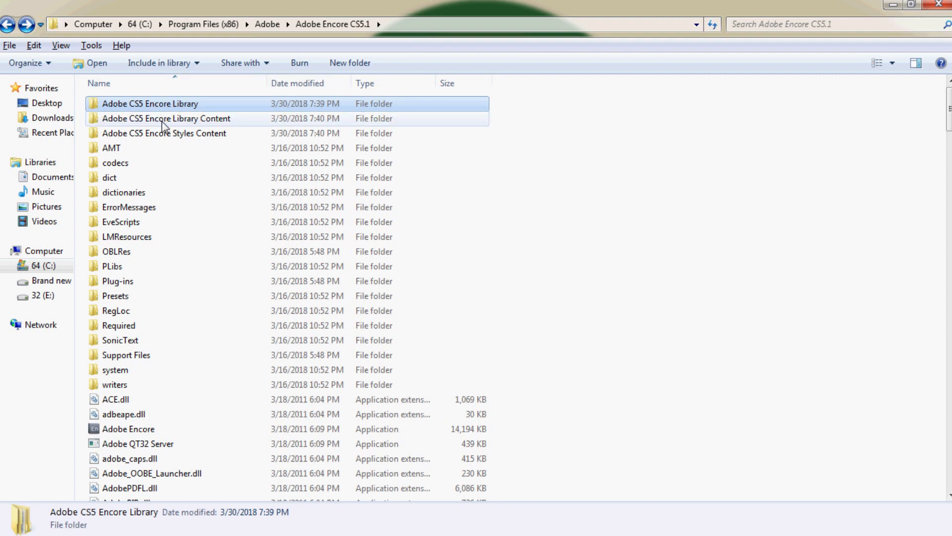
pyautogui.press('Delete')
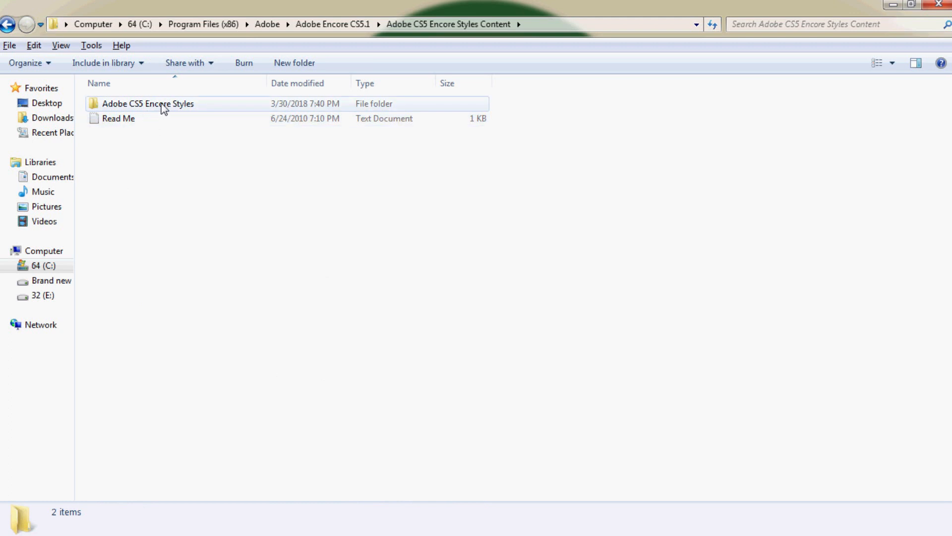
pyautogui.rightClick(148, 103)
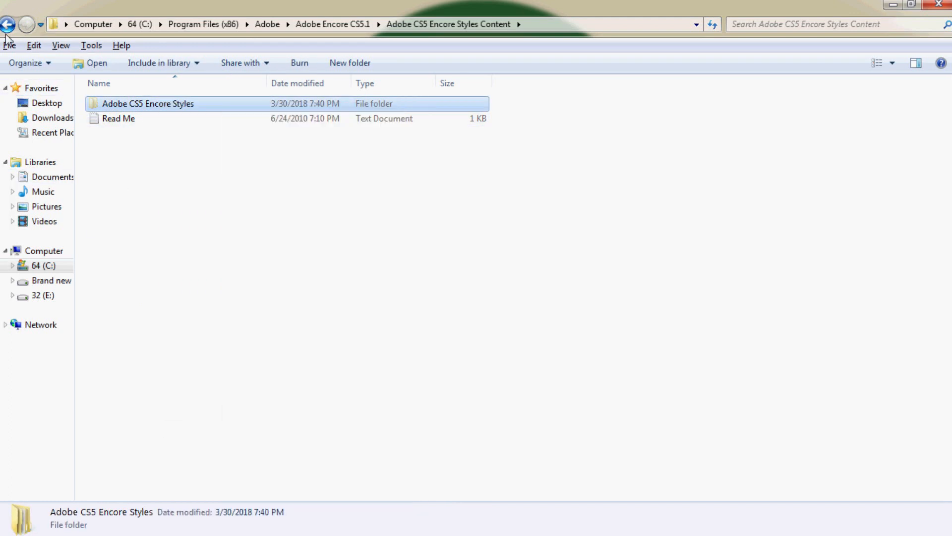
pyautogui.click(8, 25)
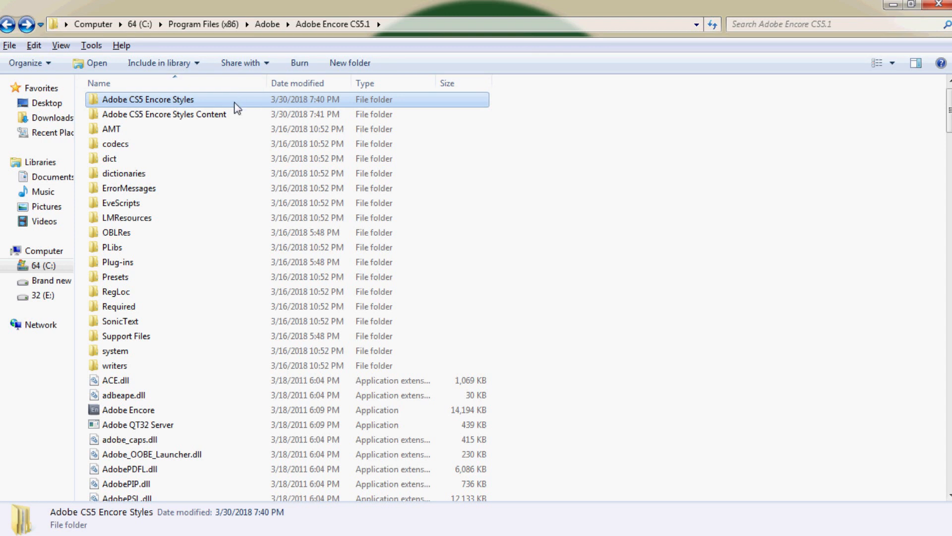
# Check the moved Styles folder and the emptied Styles Content folder, then remove Styles Content
pyautogui.doubleClick(148, 99)
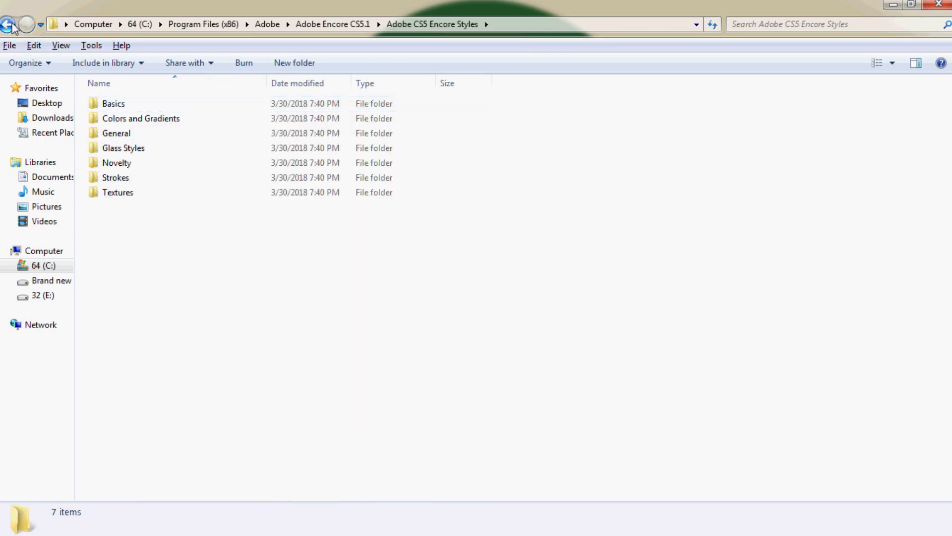
pyautogui.click(10, 25)
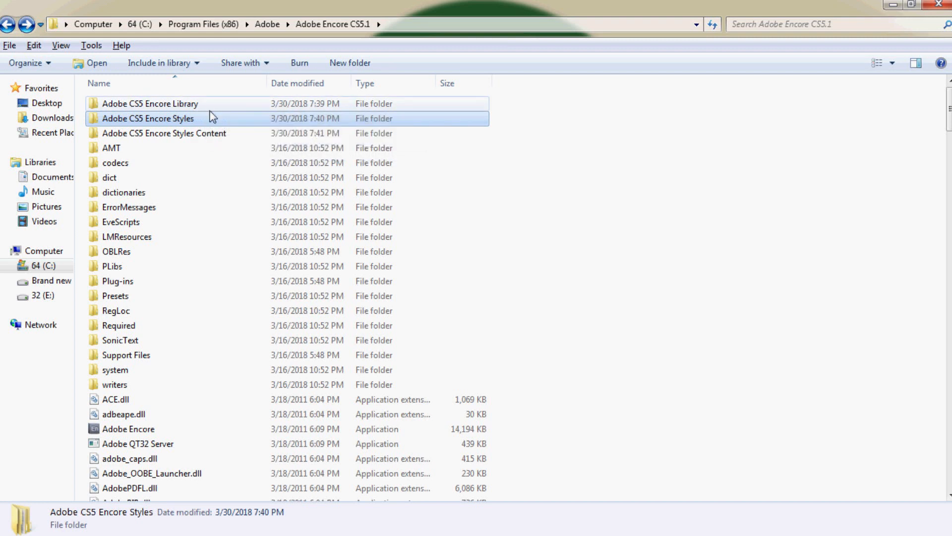
pyautogui.doubleClick(163, 133)
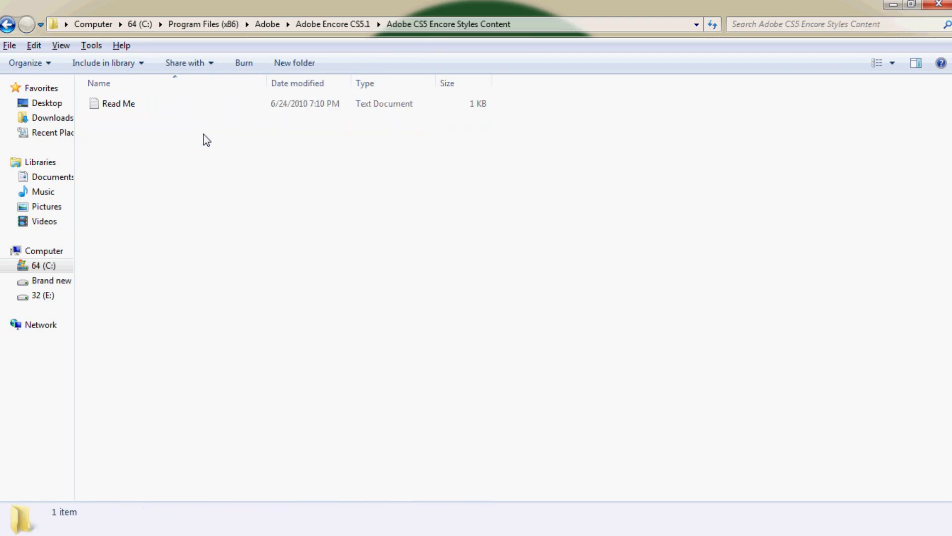
pyautogui.click(118, 103)
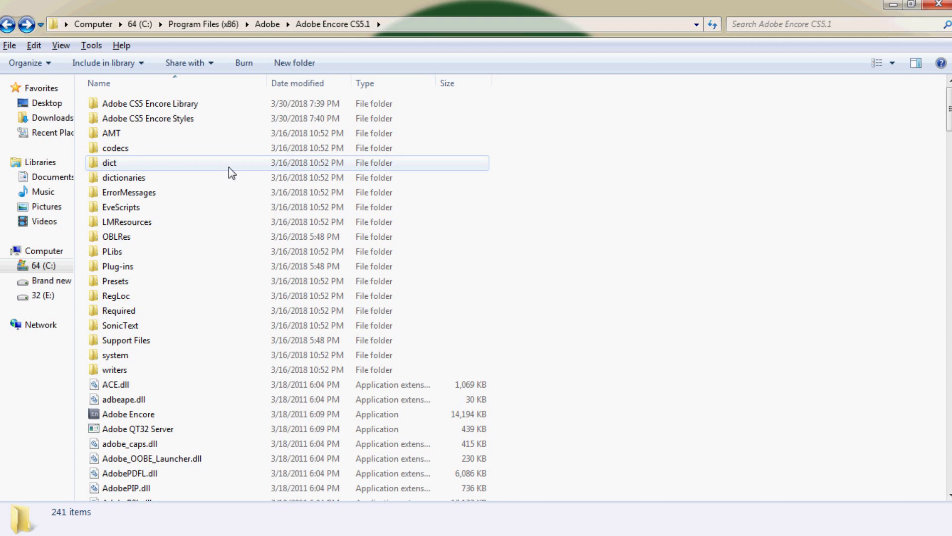
# Rename Adobe CS5 Encore Library to 'library' and Adobe CS5 Encore Styles to 'styles'
pyautogui.click(150, 103)
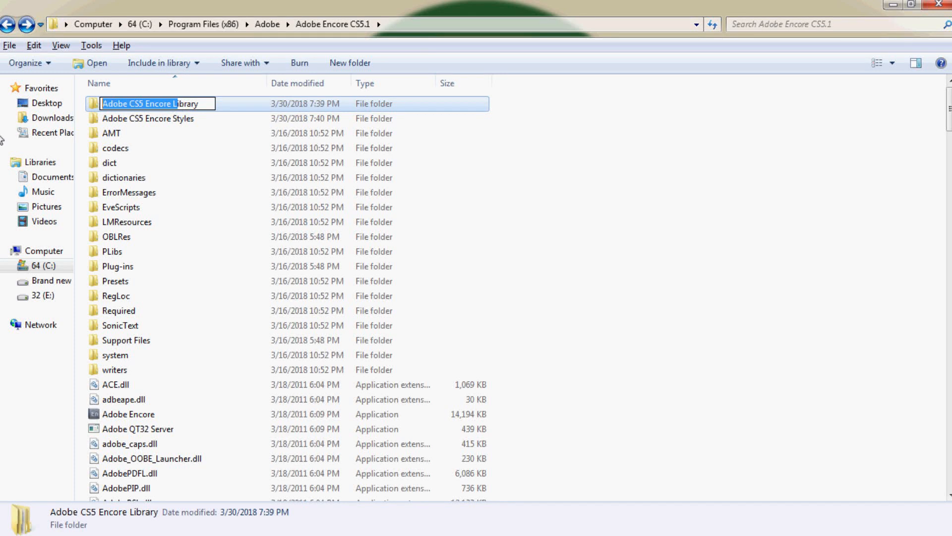
pyautogui.write('library')
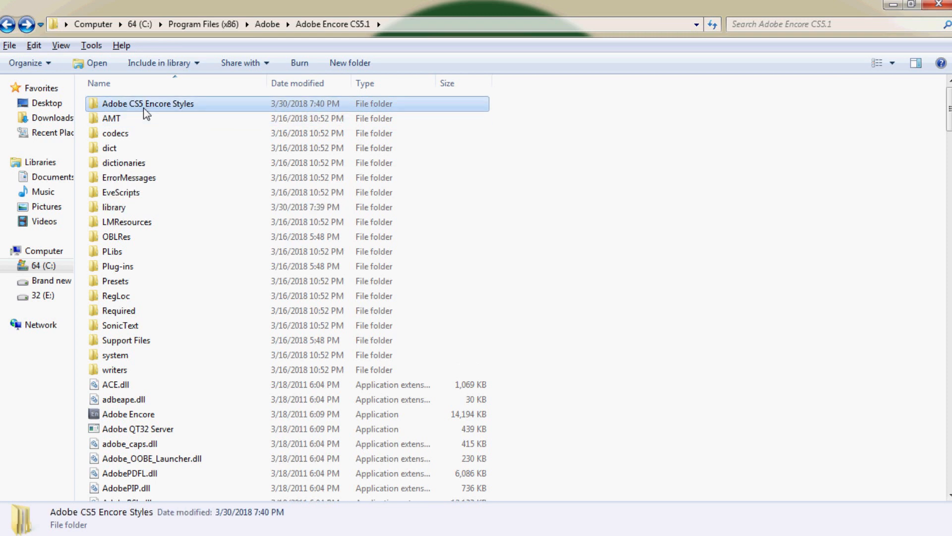
pyautogui.click(147, 103)
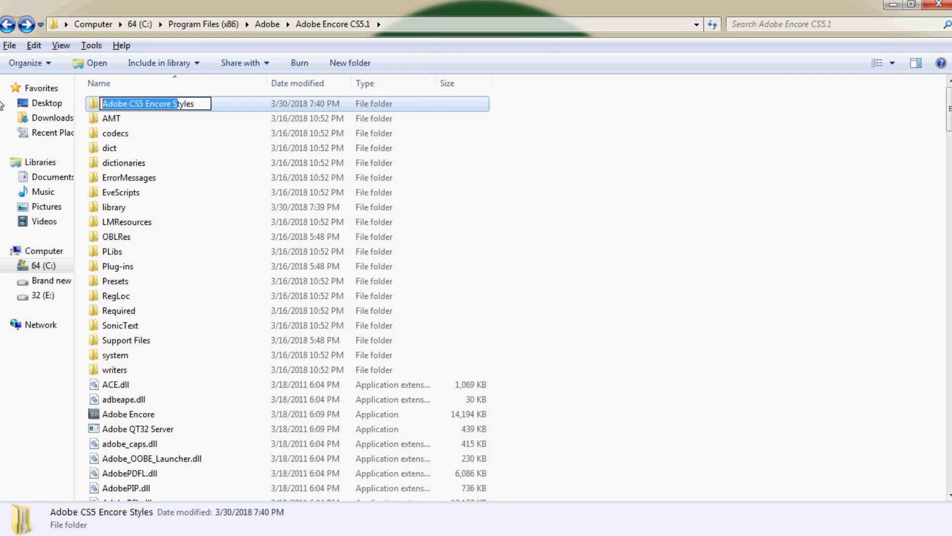
pyautogui.write('styles')
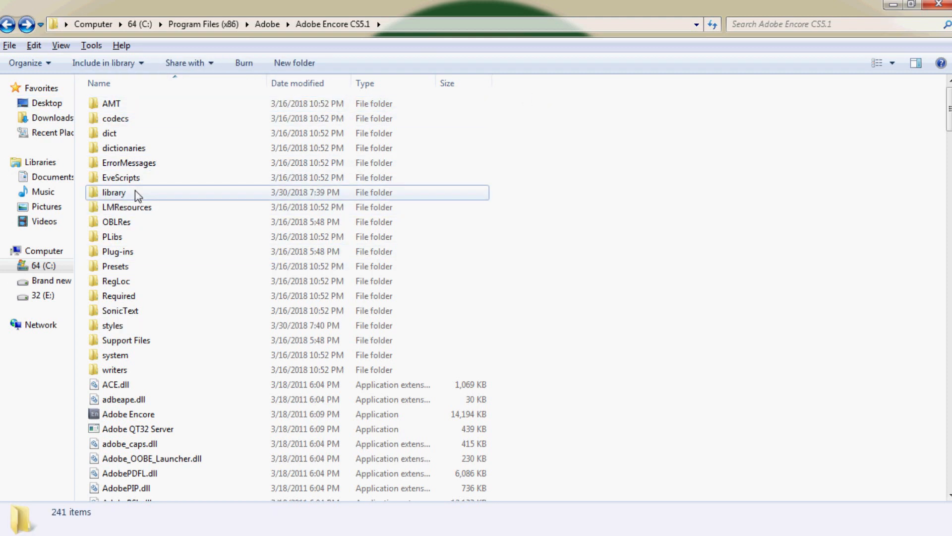
pyautogui.click(113, 192)
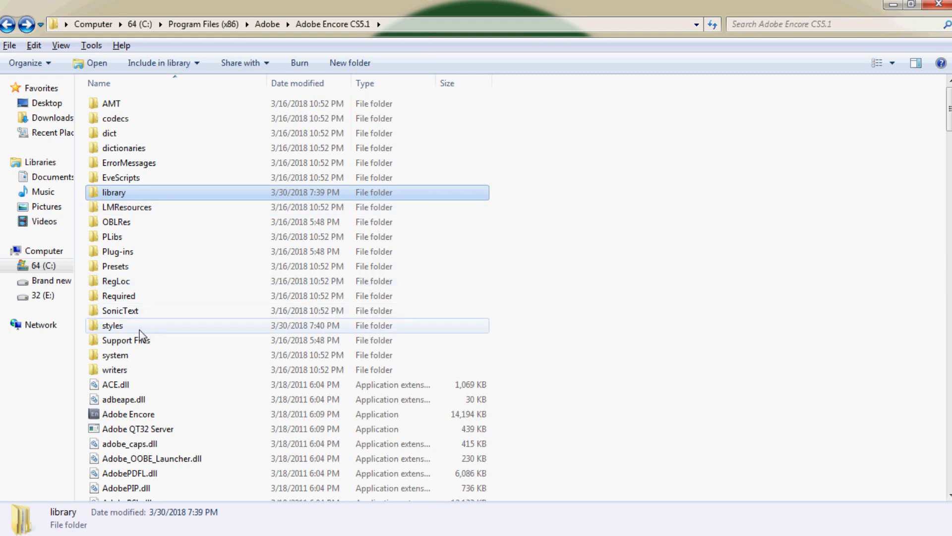
pyautogui.click(113, 325)
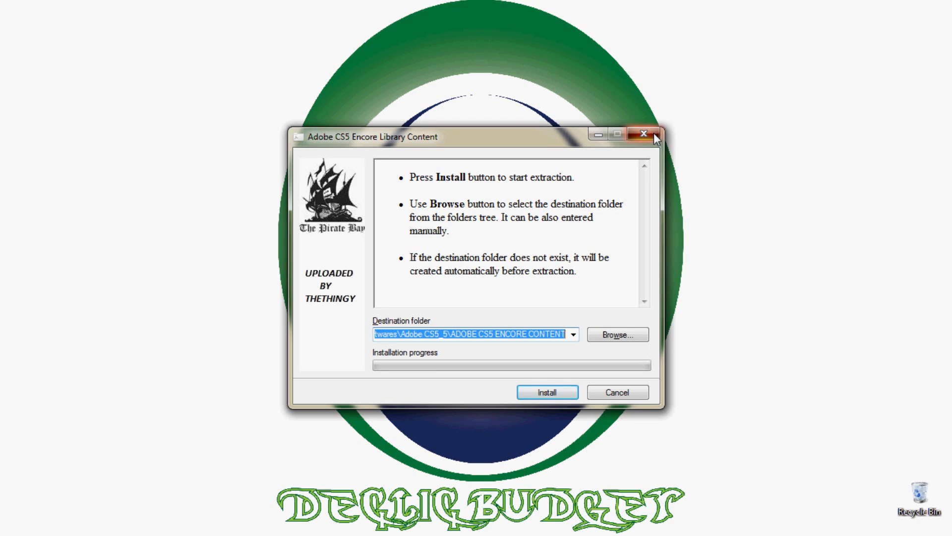
# Close the Library Content installer window and relaunch Adobe Encore from the taskbar
pyautogui.click(644, 134)
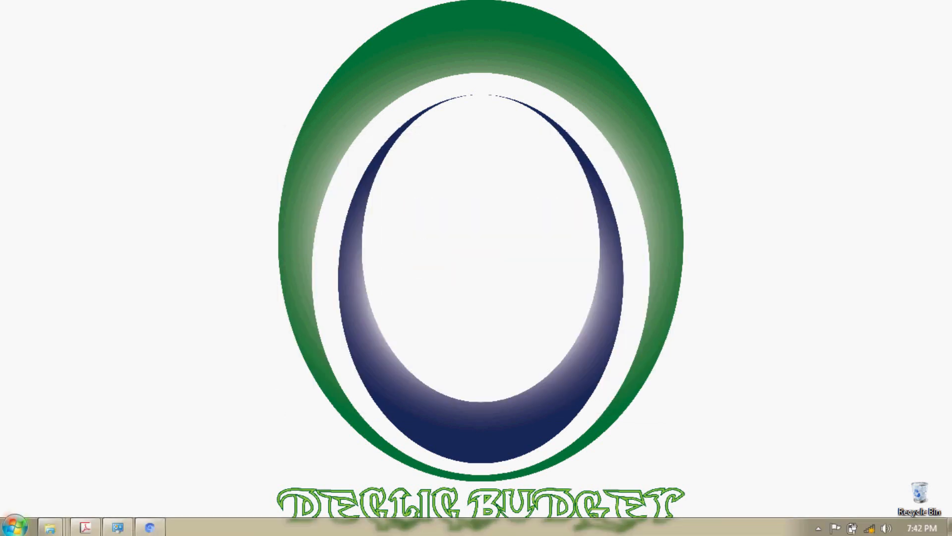
pyautogui.click(13, 526)
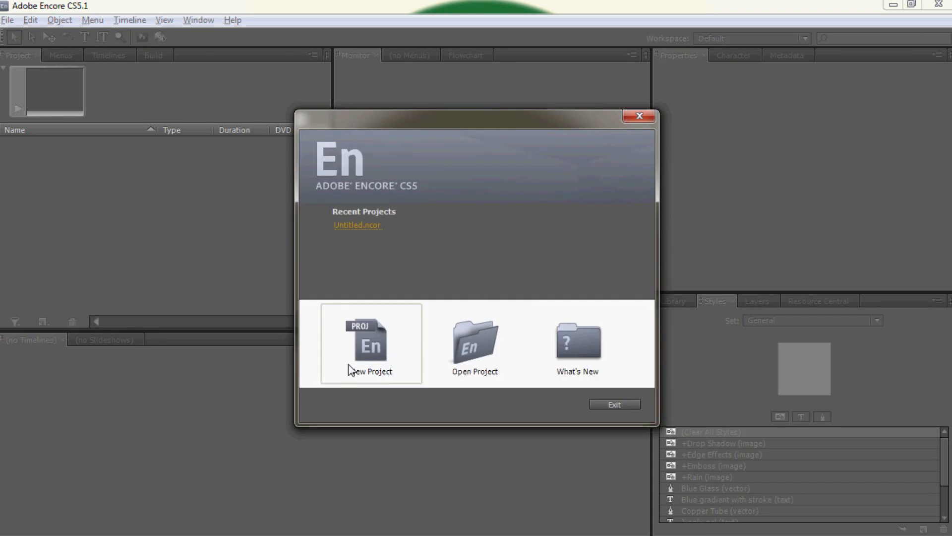
# Create a new Untitled project with default settings, overwriting the existing Untitled project
pyautogui.click(370, 343)
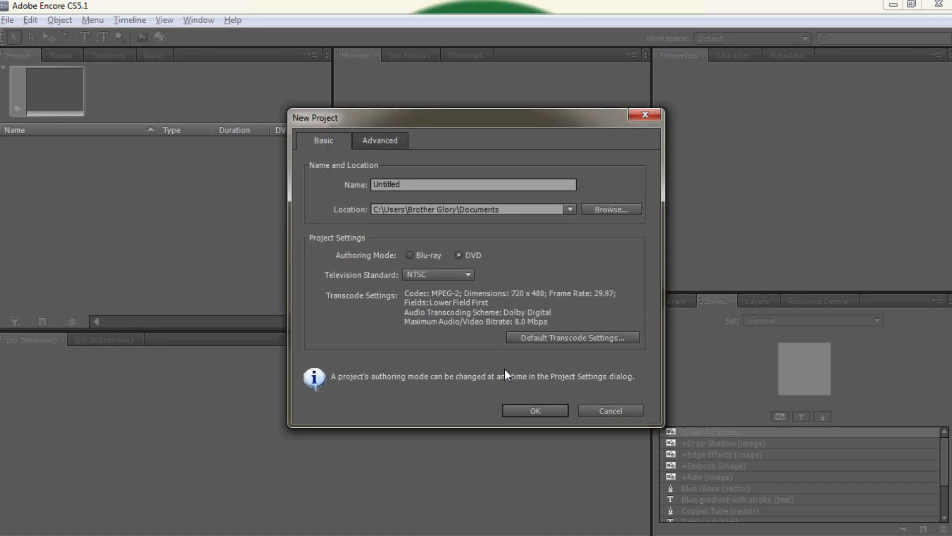
pyautogui.click(534, 410)
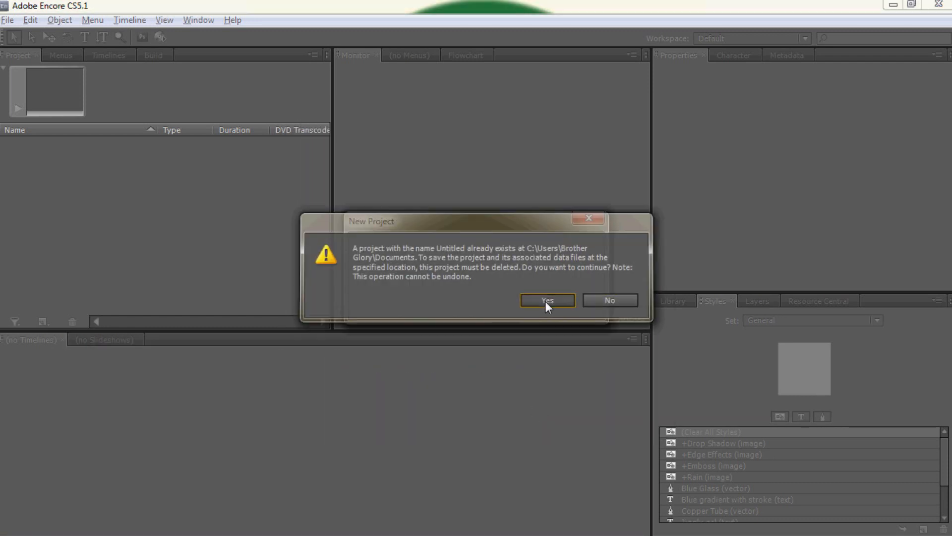
pyautogui.click(546, 300)
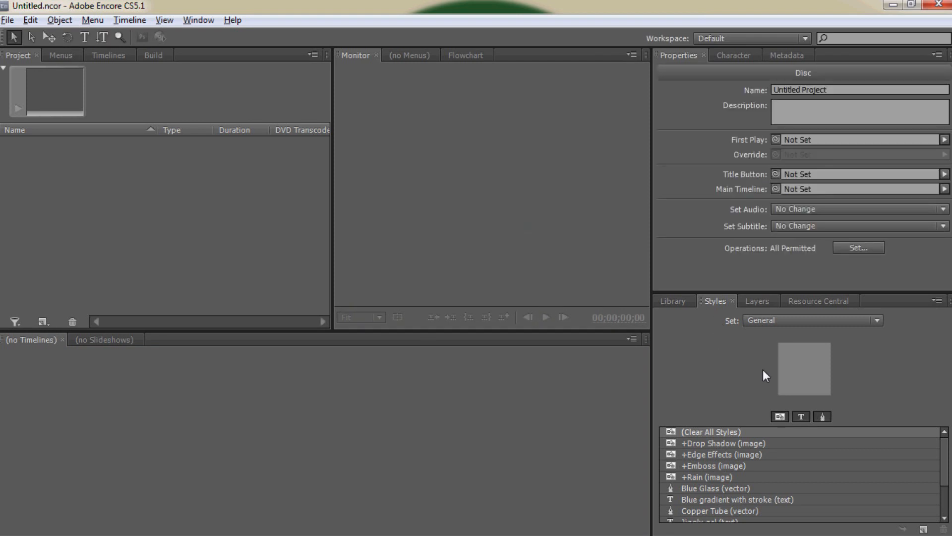
pyautogui.moveTo(784, 322)
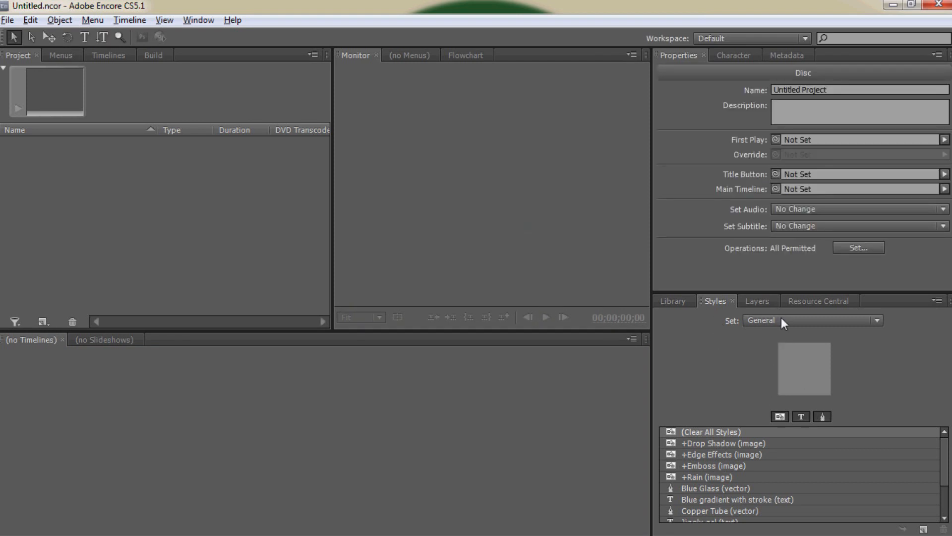
# Review the restored style sets in the Styles Set list, then scroll the Library items
pyautogui.click(812, 320)
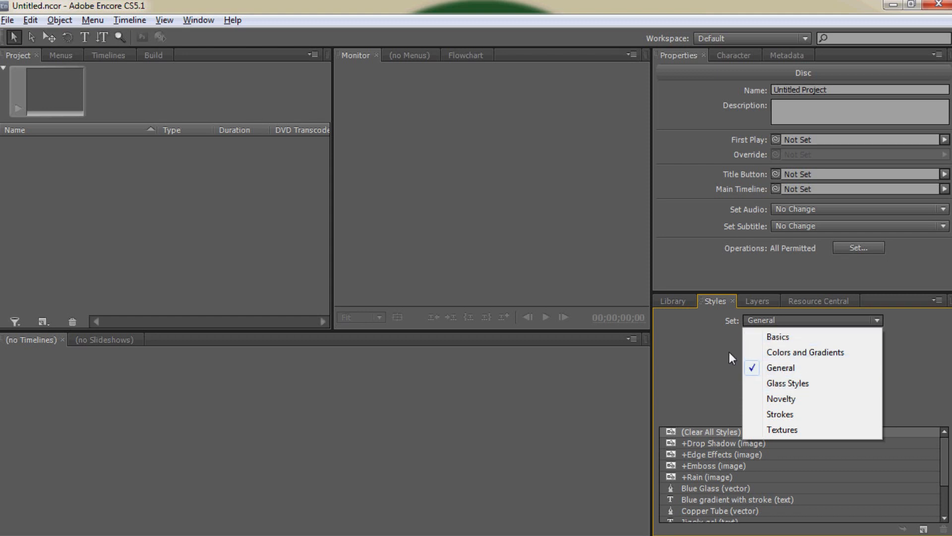
pyautogui.click(672, 301)
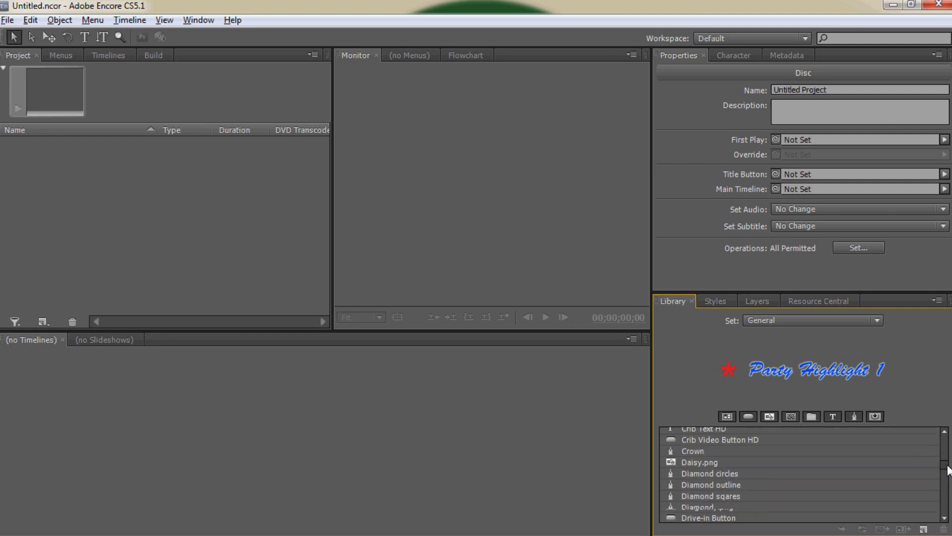
pyautogui.scroll(-3)
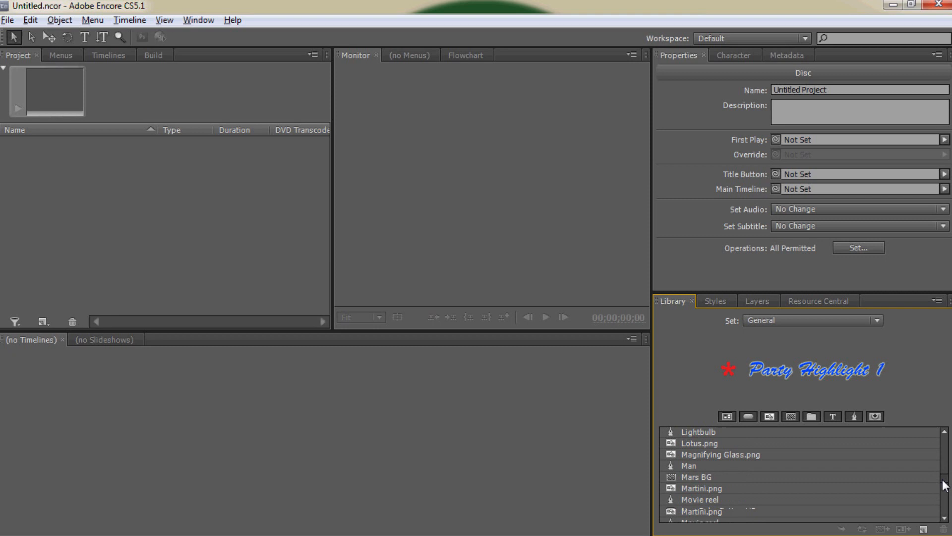